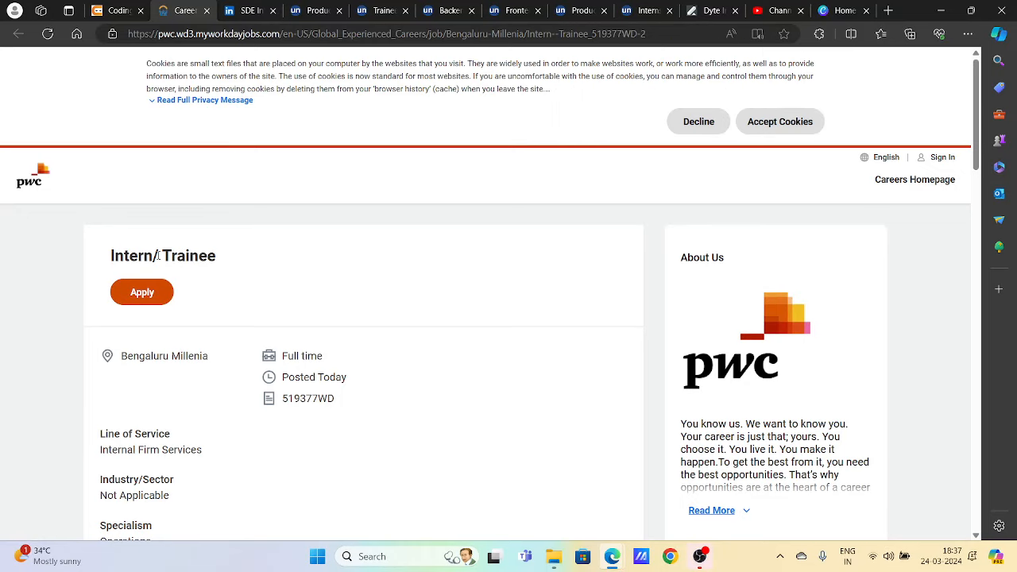
Launch Web Paint Smart drawing tools on the PwC Intern/Trainee job page.
scroll(down, 3)
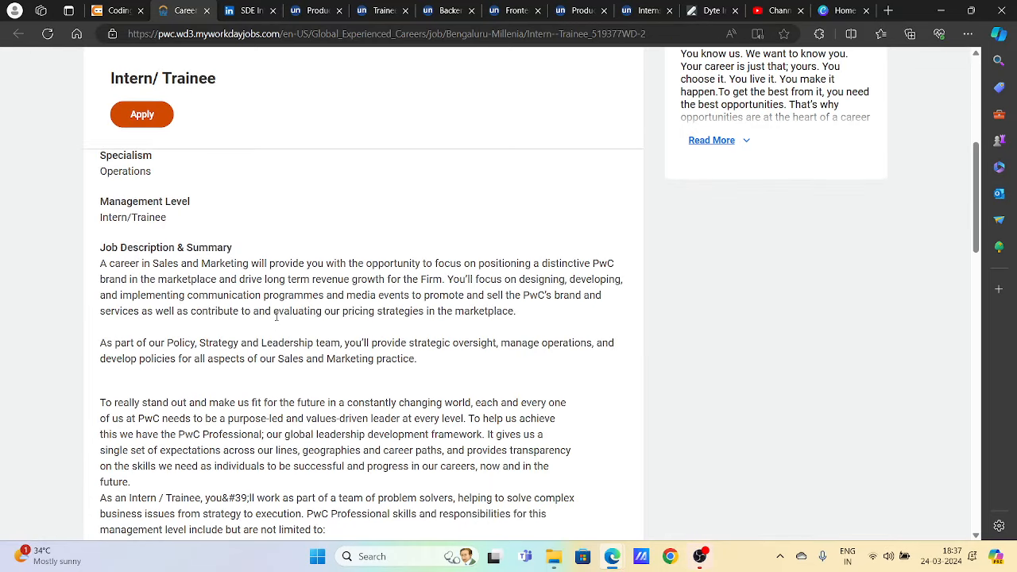
scroll(up, 3)
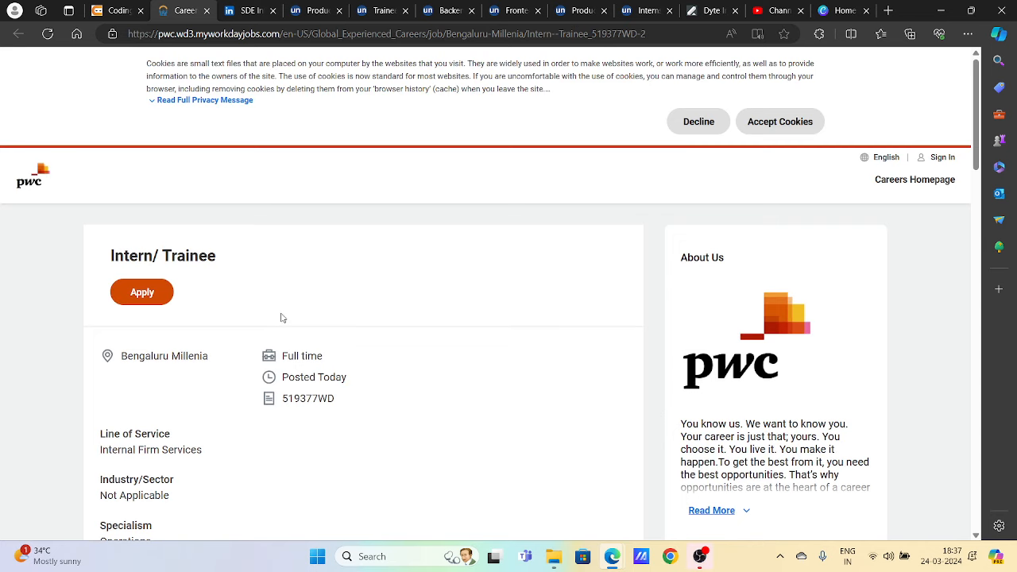
mouse_move(255, 262)
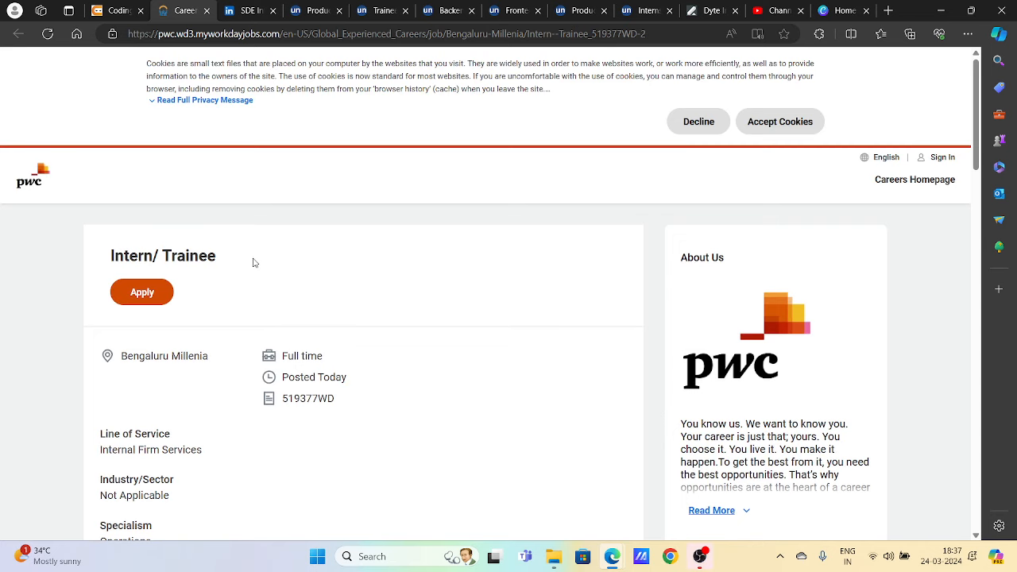
mouse_move(105, 267)
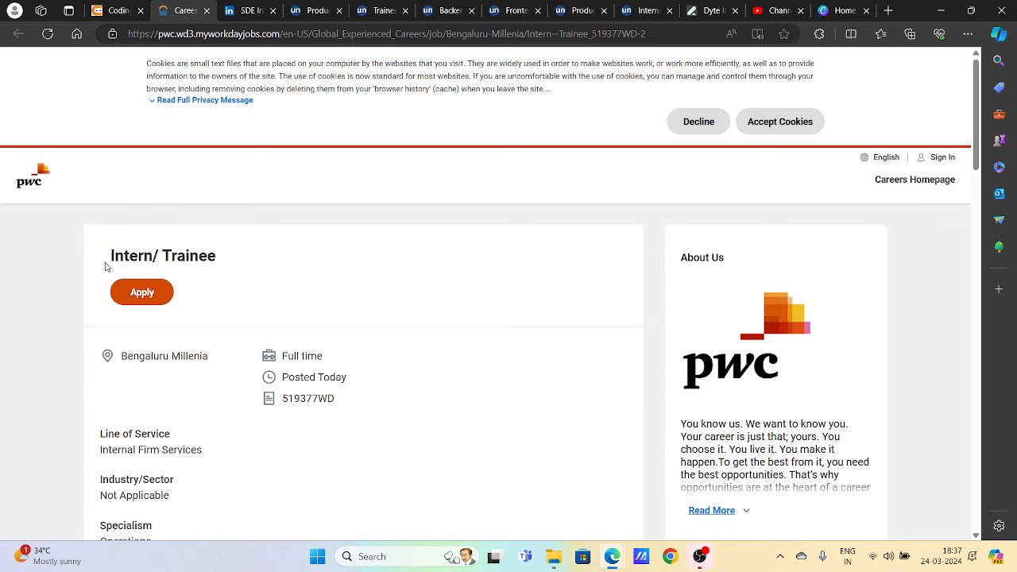
scroll(down, 3)
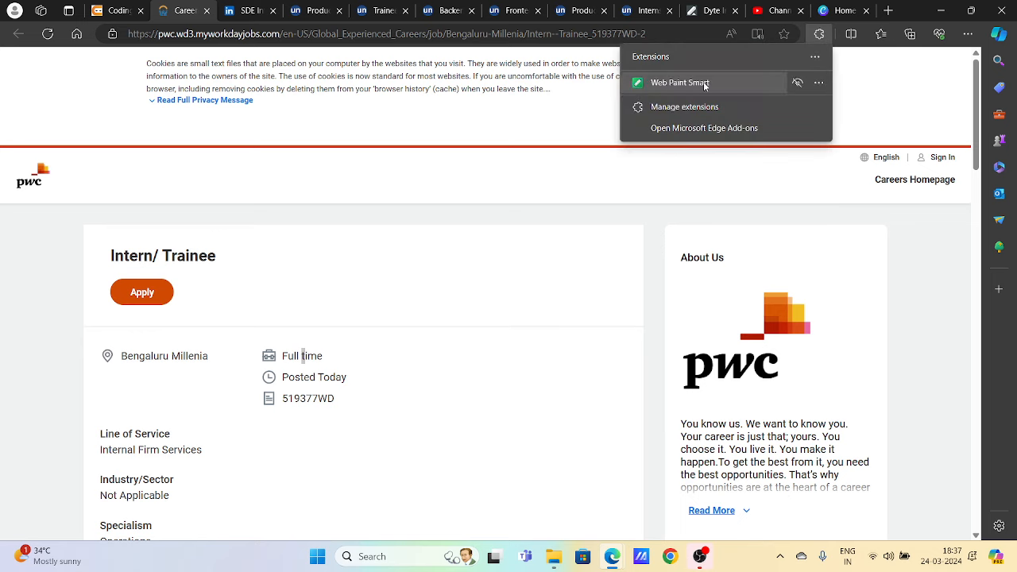
click(680, 83)
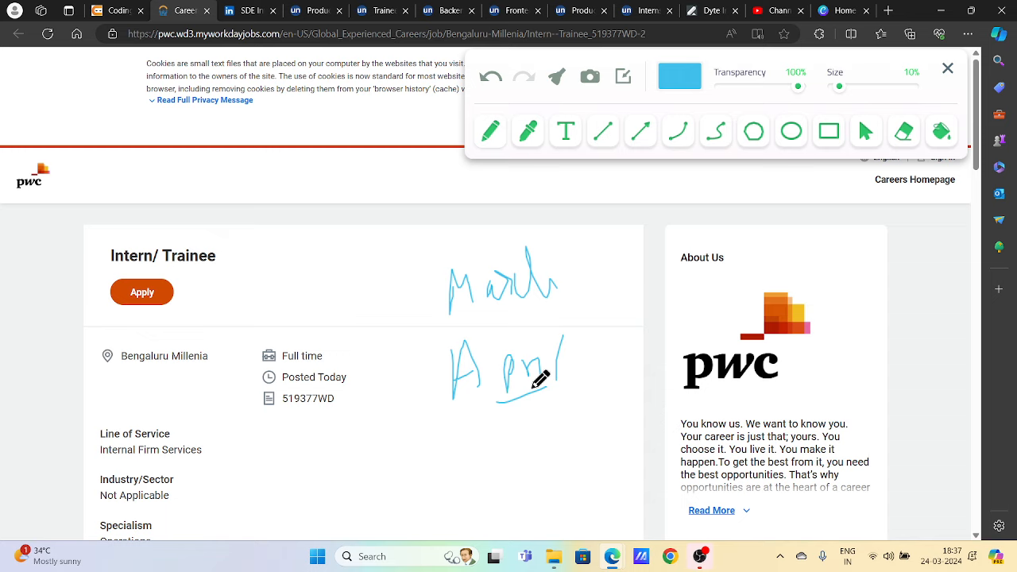
Handwrite 'Effort' below April in blue and bracket the March and April notes.
scroll(down, 3)
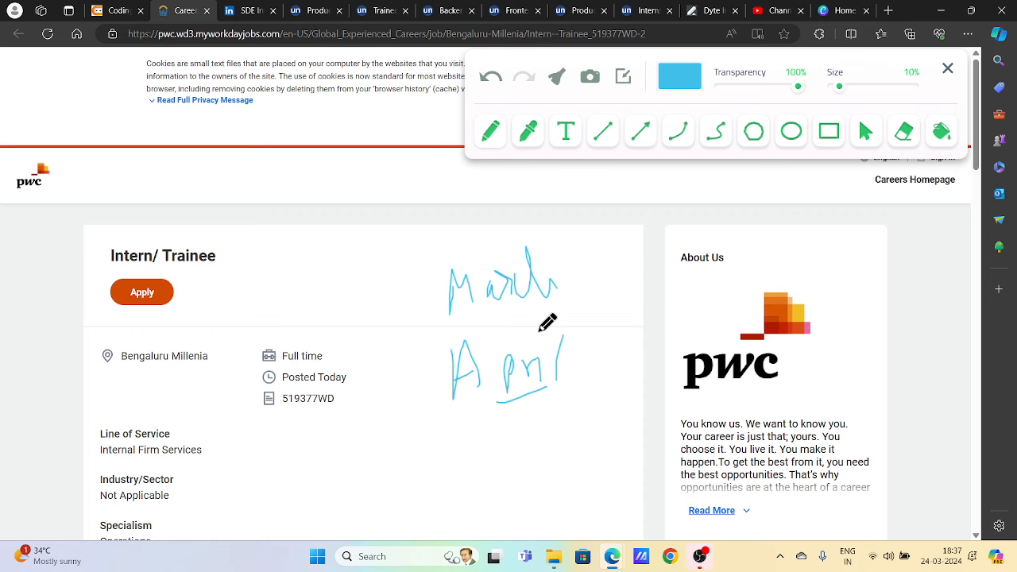
scroll(down, 3)
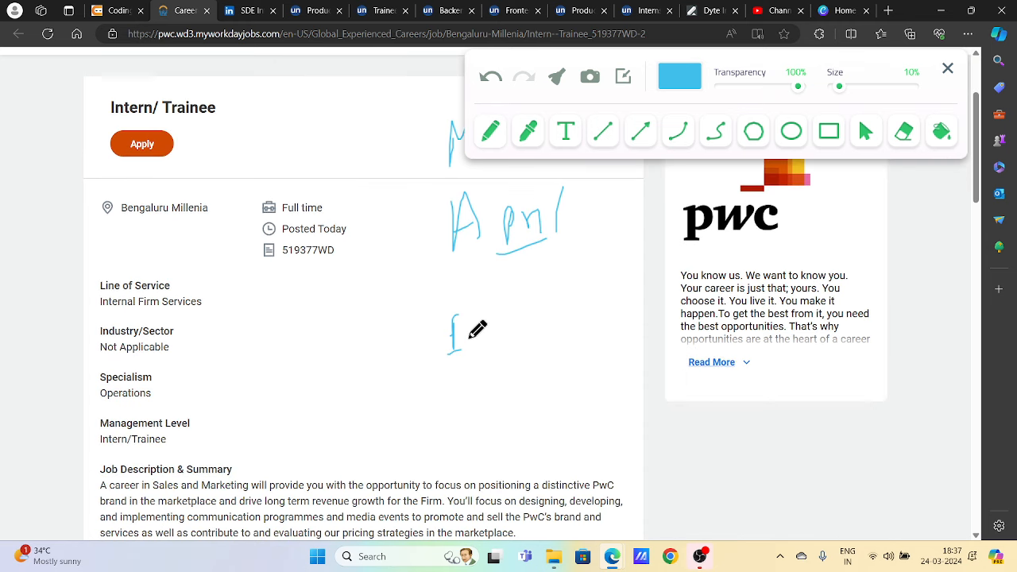
drag(461, 341, 549, 301)
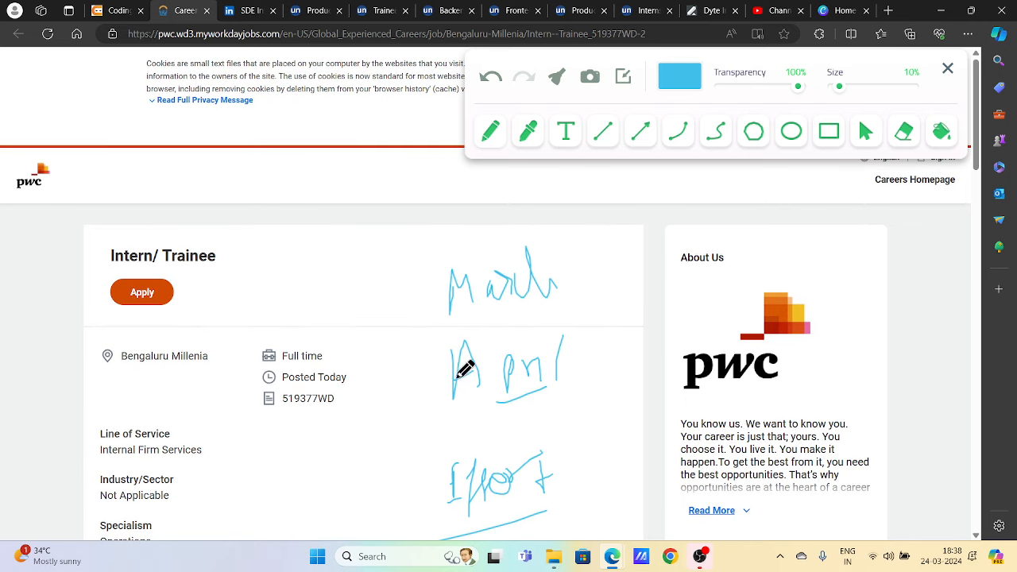
mouse_move(459, 268)
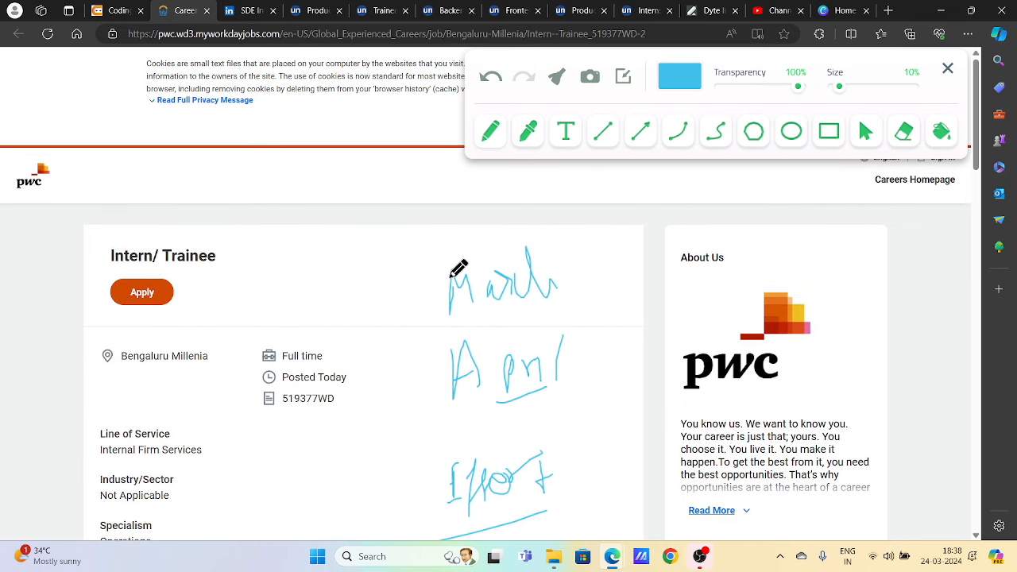
scroll(down, 3)
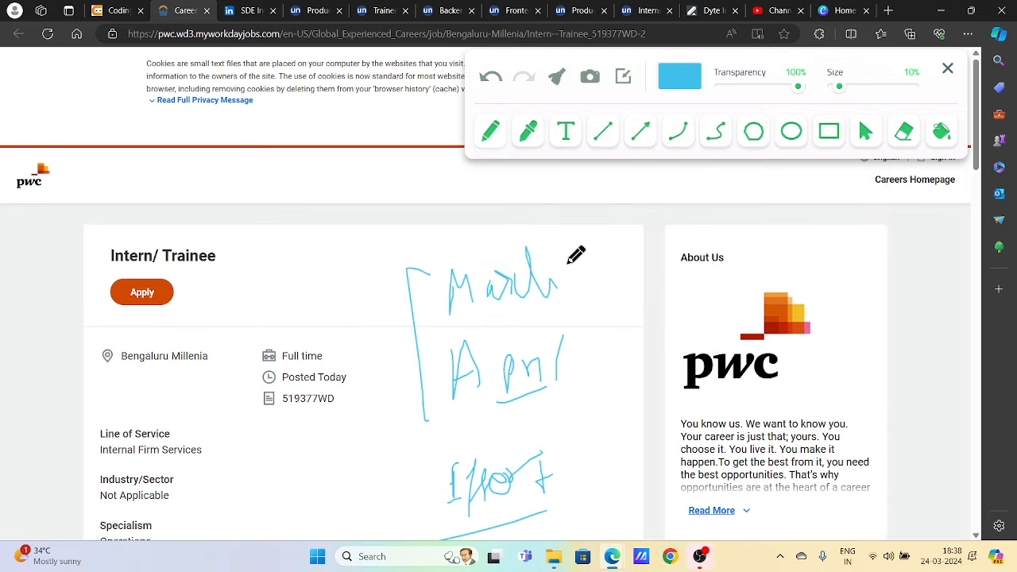
drag(572, 242, 592, 409)
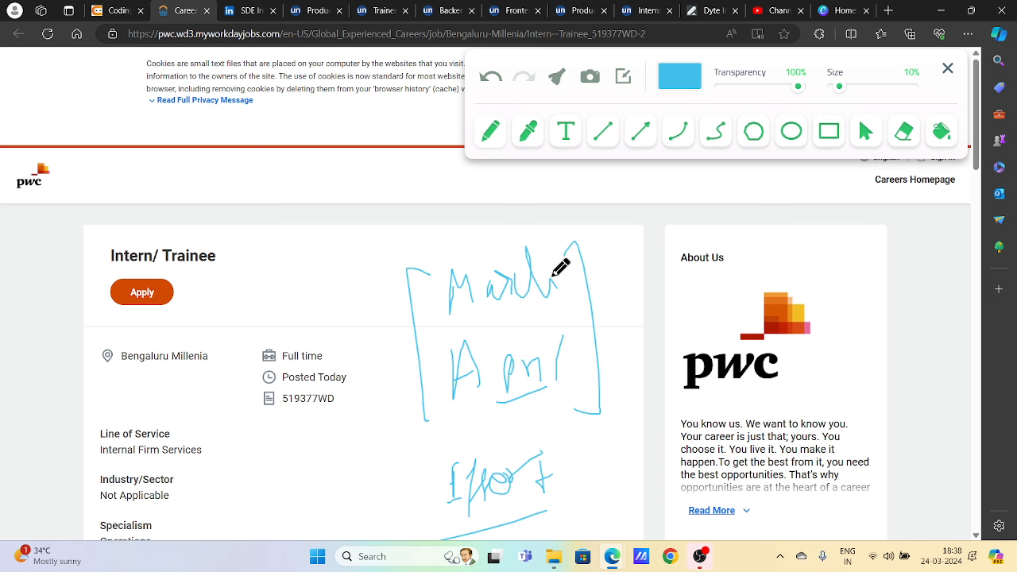
scroll(down, 3)
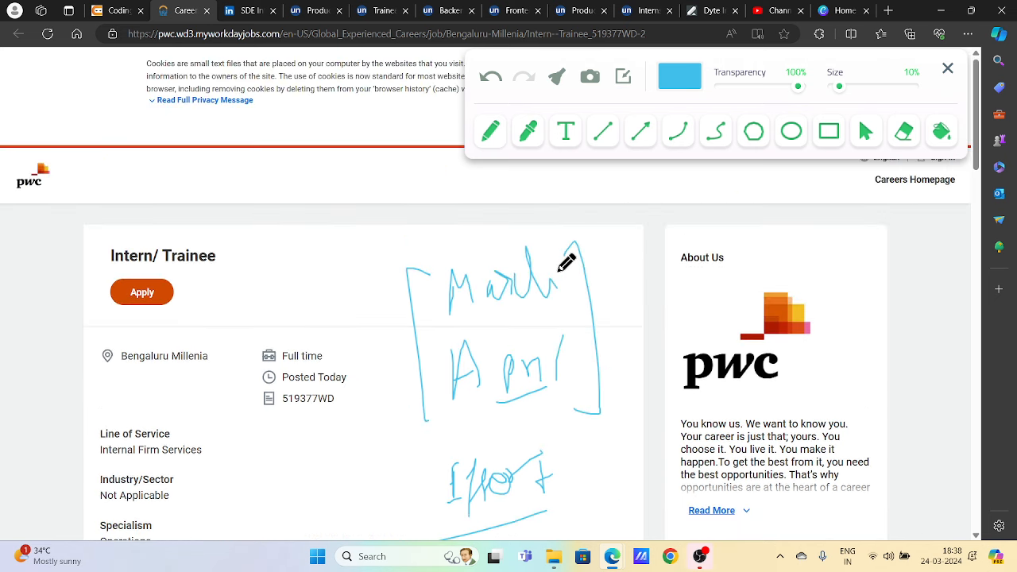
scroll(down, 3)
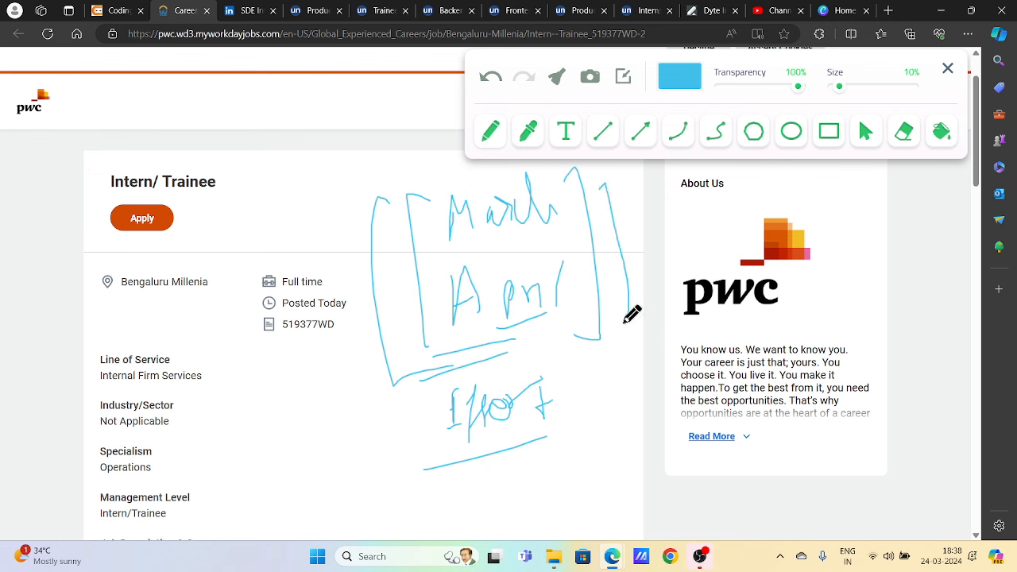
mouse_move(402, 284)
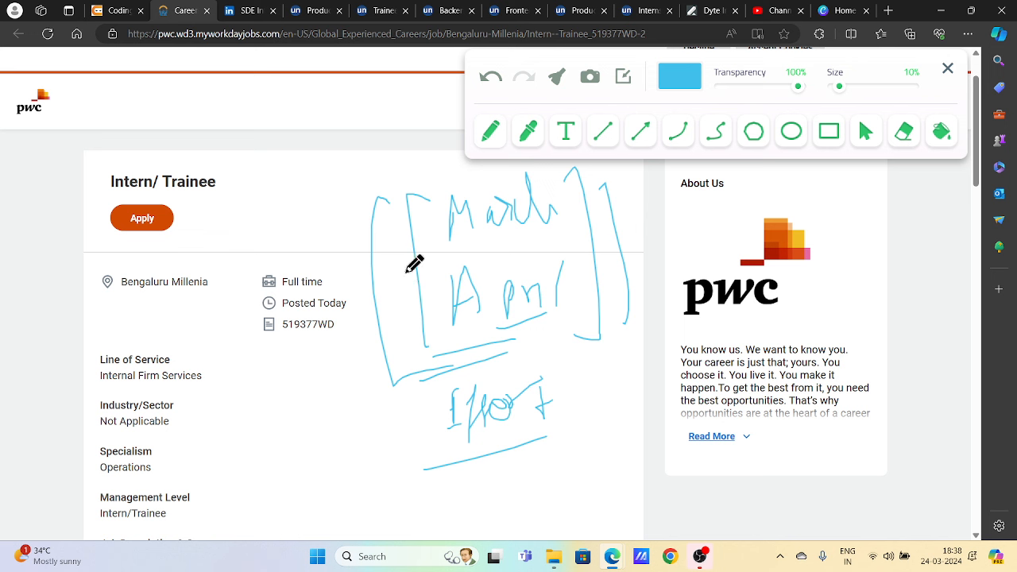
mouse_move(443, 292)
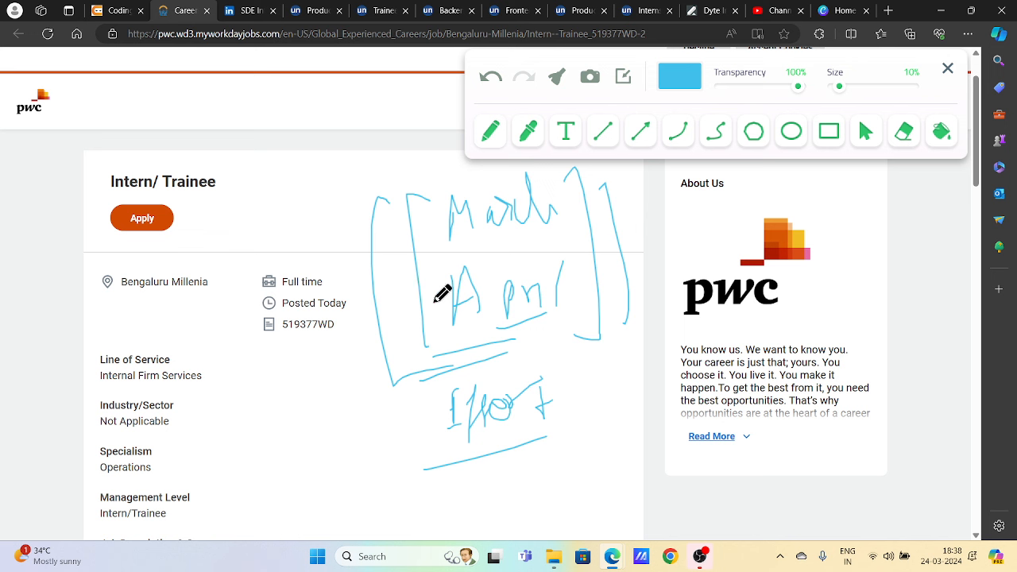
mouse_move(431, 254)
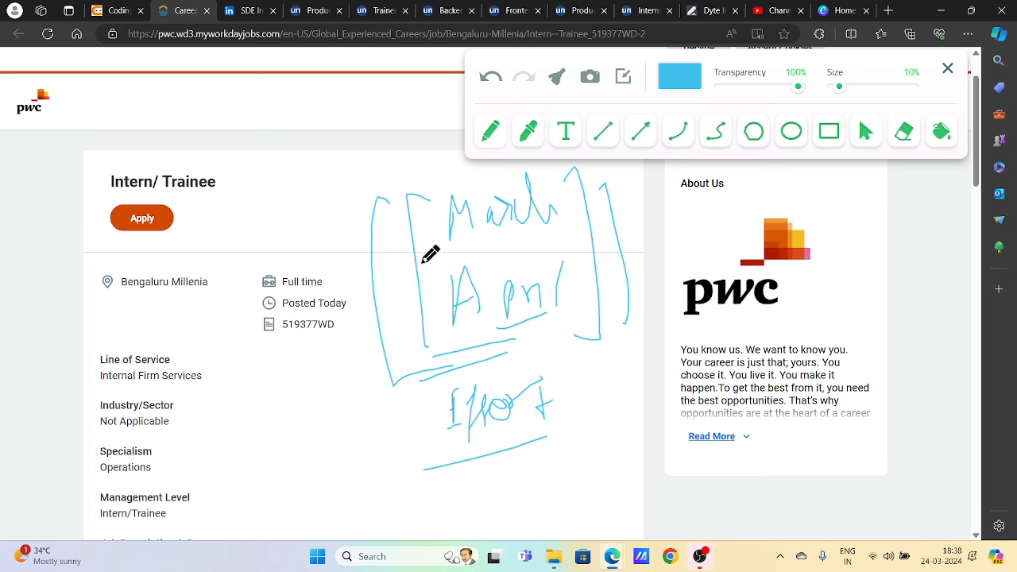
scroll(down, 3)
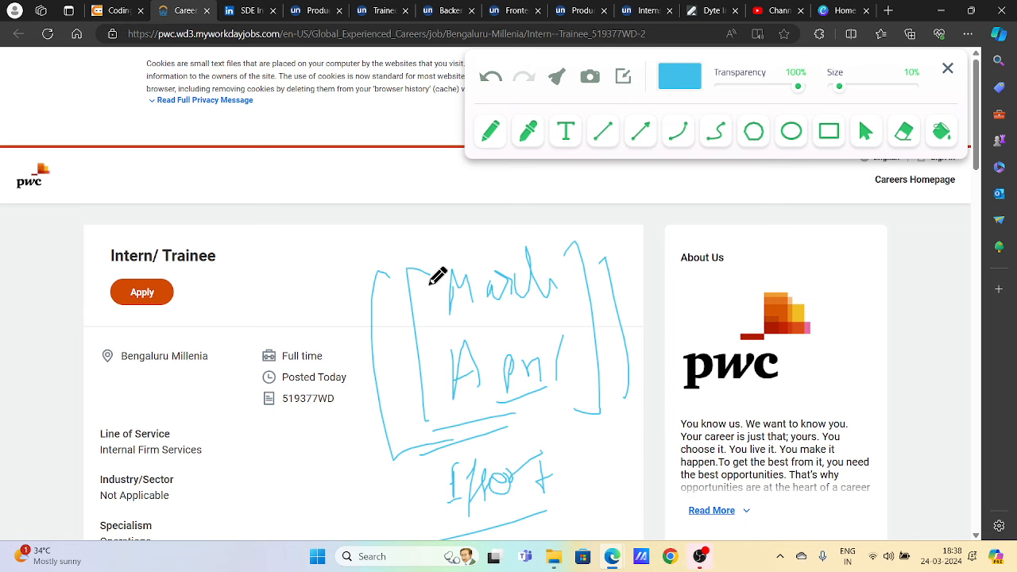
Scroll further down the annotated PwC job posting.
scroll(down, 3)
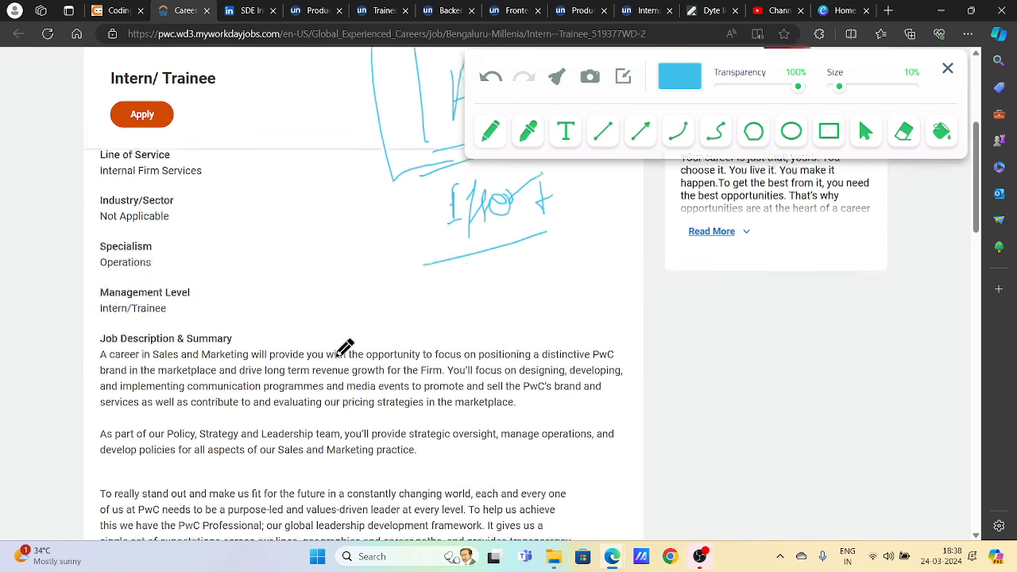
scroll(down, 3)
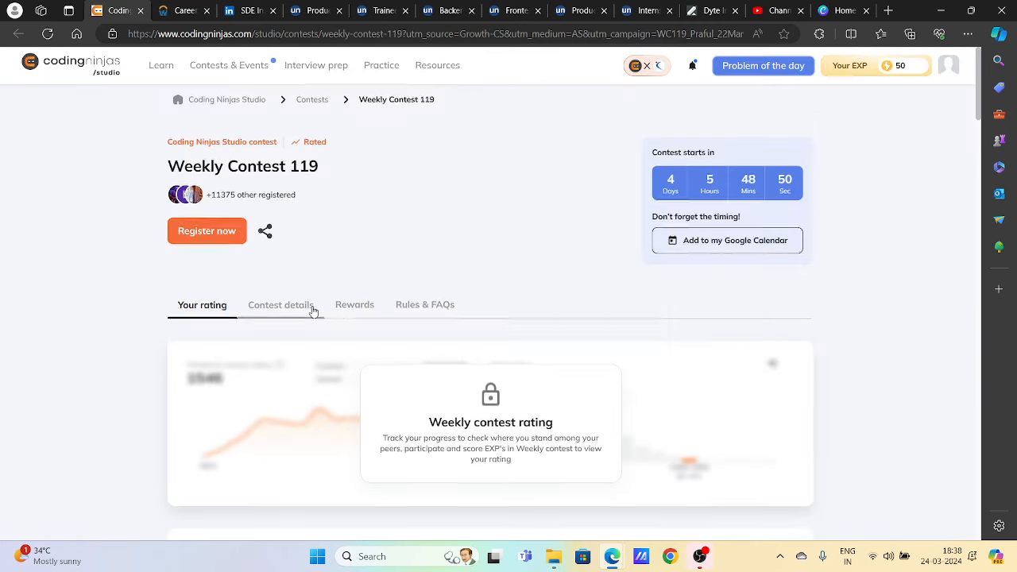
Show Weekly Contest 119 details: 4 problems, 280 EXP, 28-Mar-24, 8–10 PM IST.
click(281, 305)
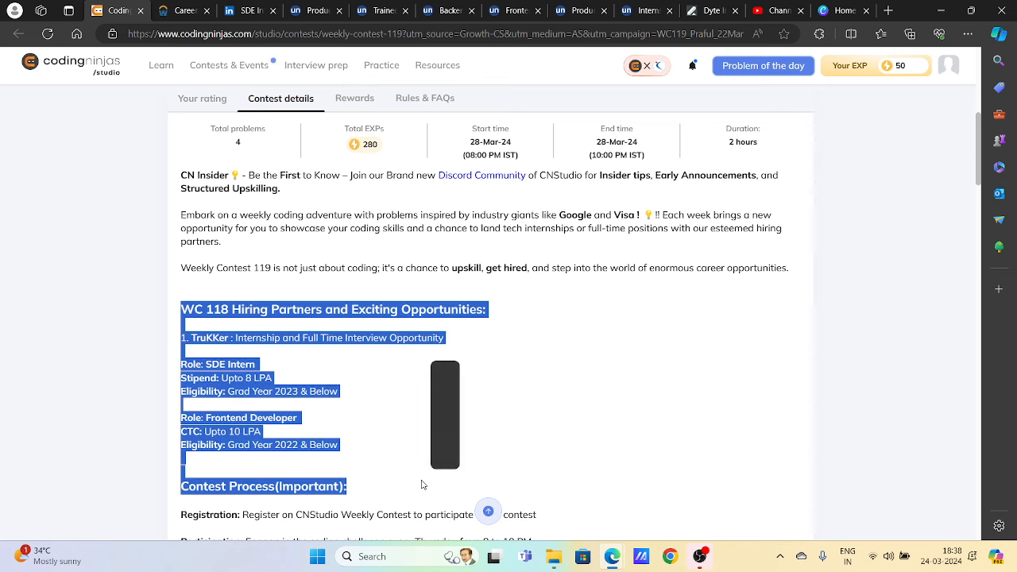
scroll(up, 3)
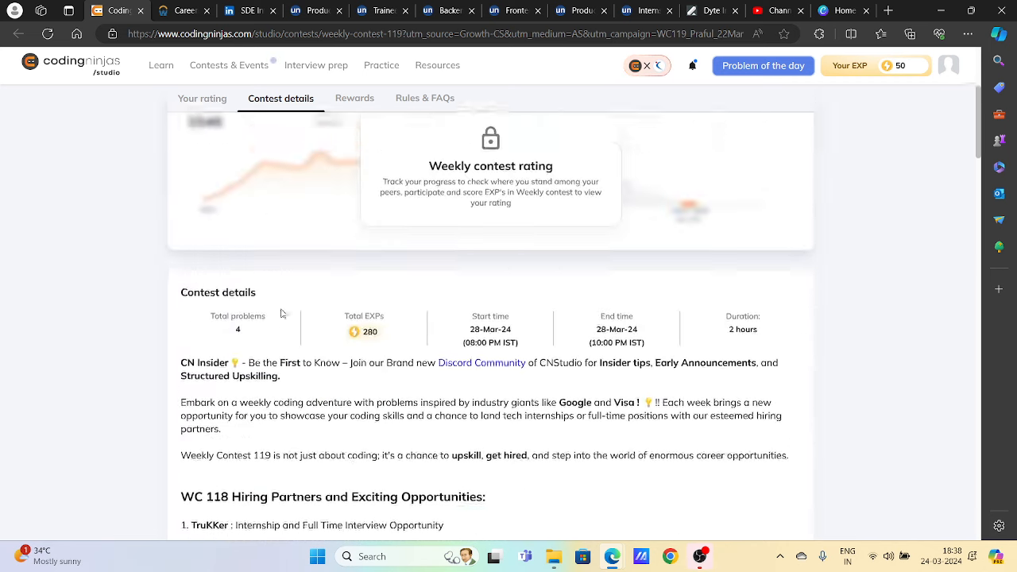
Review CloudSEK's SDE Intern – Frontend Engineer LinkedIn posting, selecting the title and reading requirements.
click(249, 9)
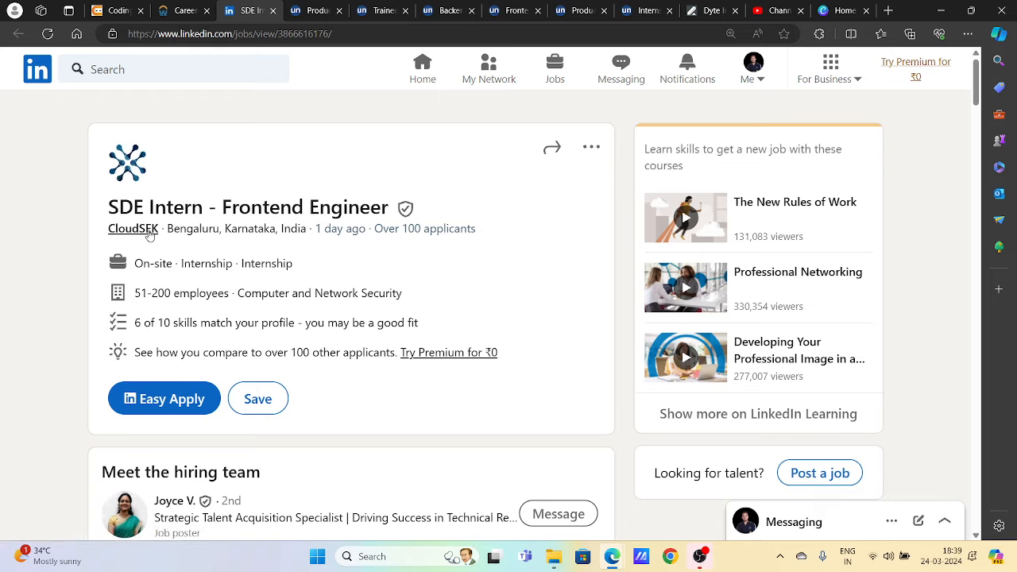
double_click(248, 207)
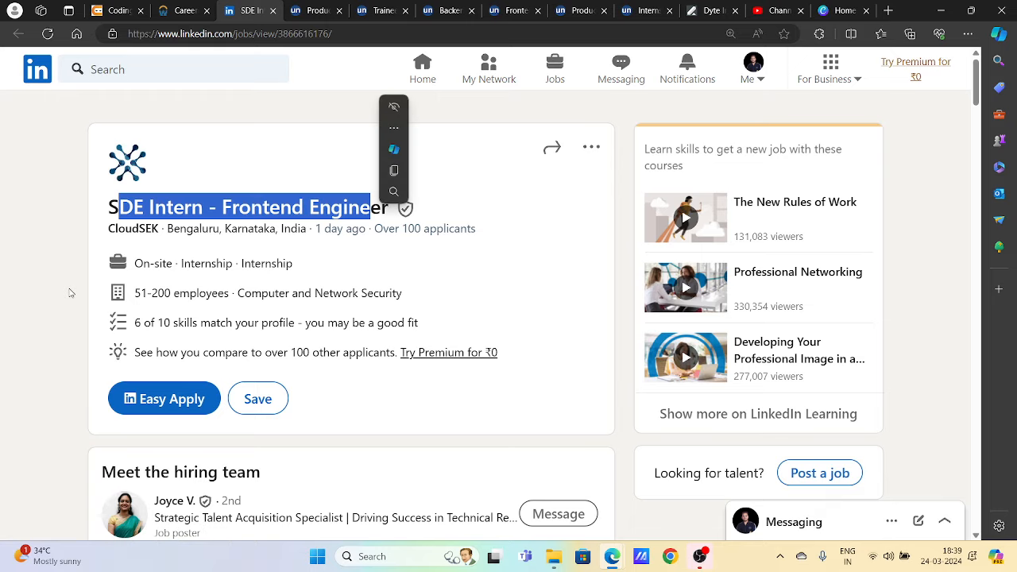
scroll(down, 3)
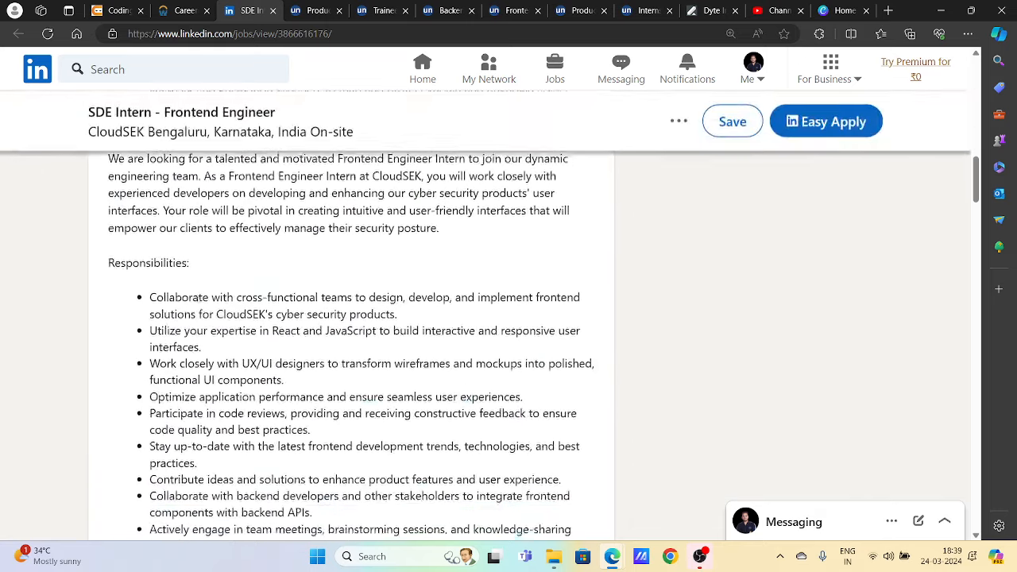
scroll(down, 3)
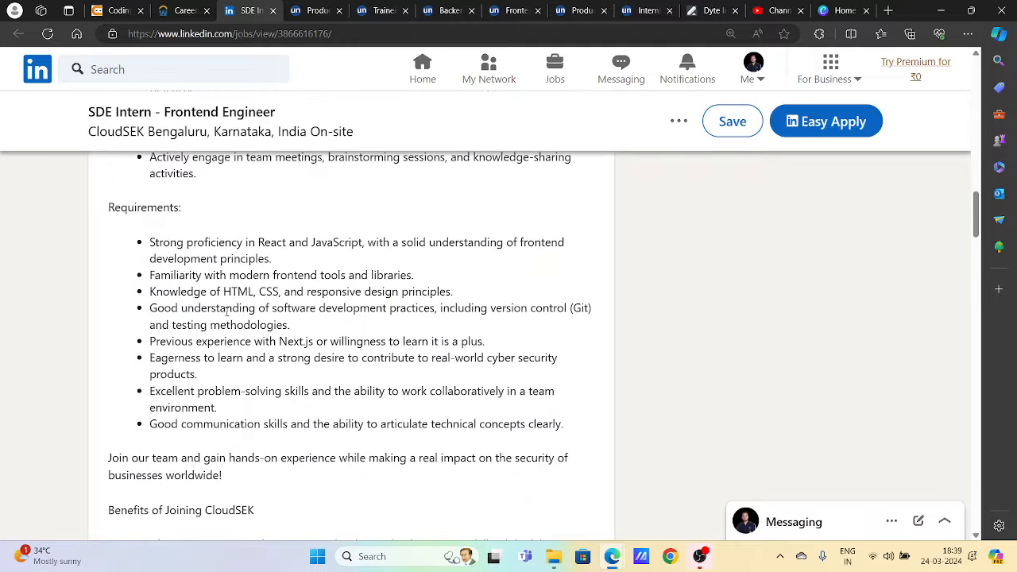
scroll(up, 3)
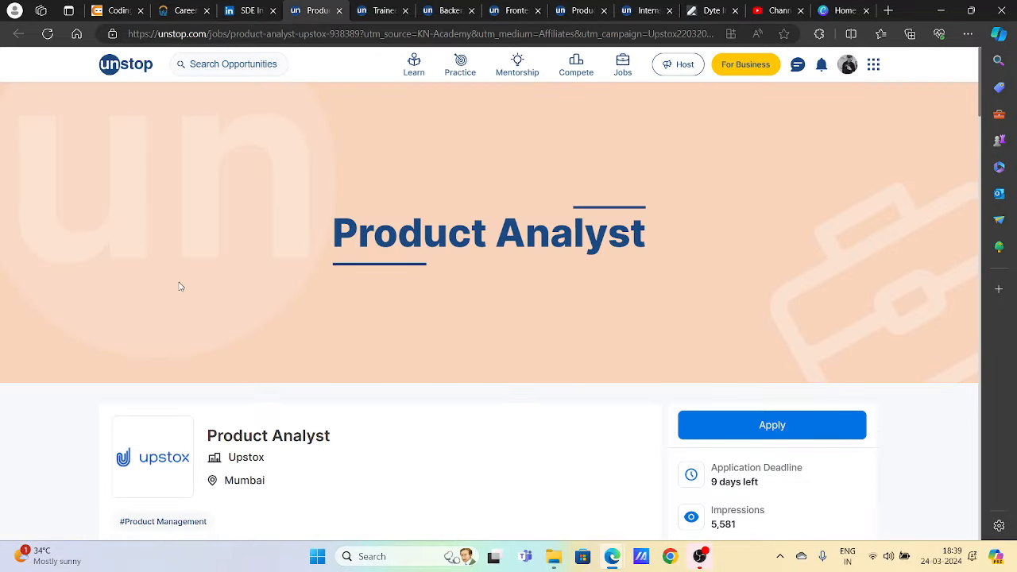
Read Upstox's Product Analyst duties, selecting the '0-3 years of experience' requirement.
scroll(down, 3)
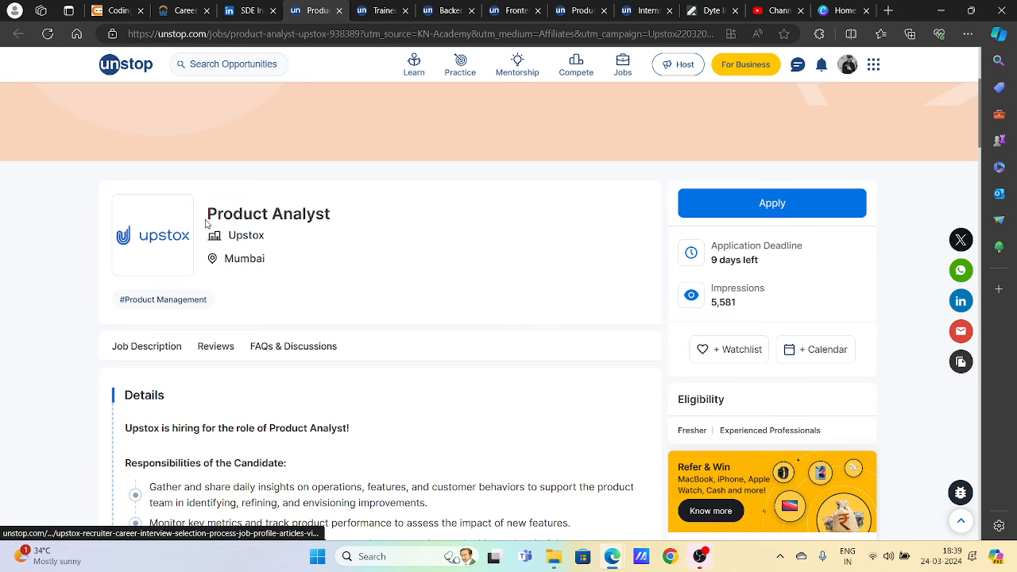
scroll(down, 3)
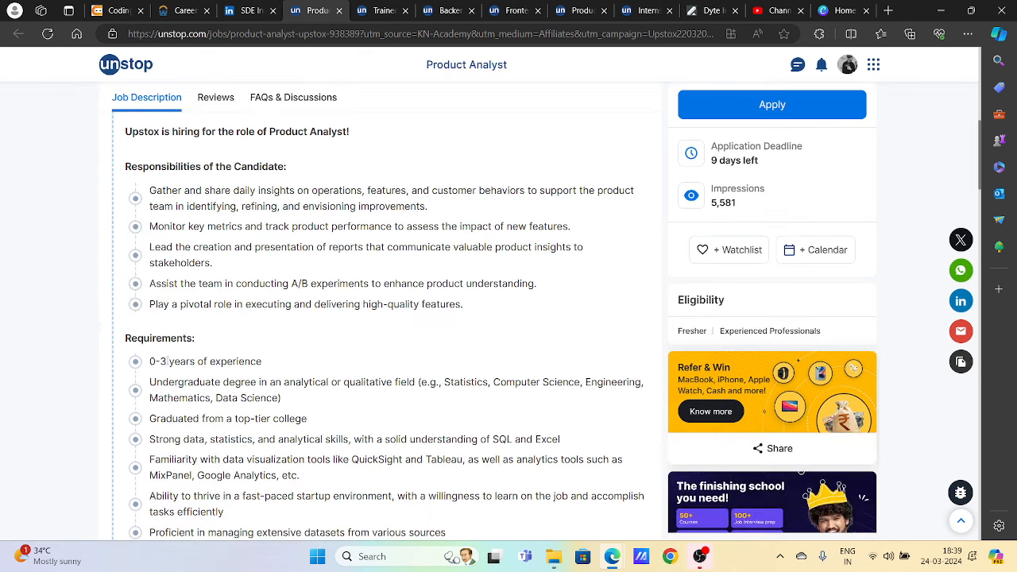
double_click(205, 361)
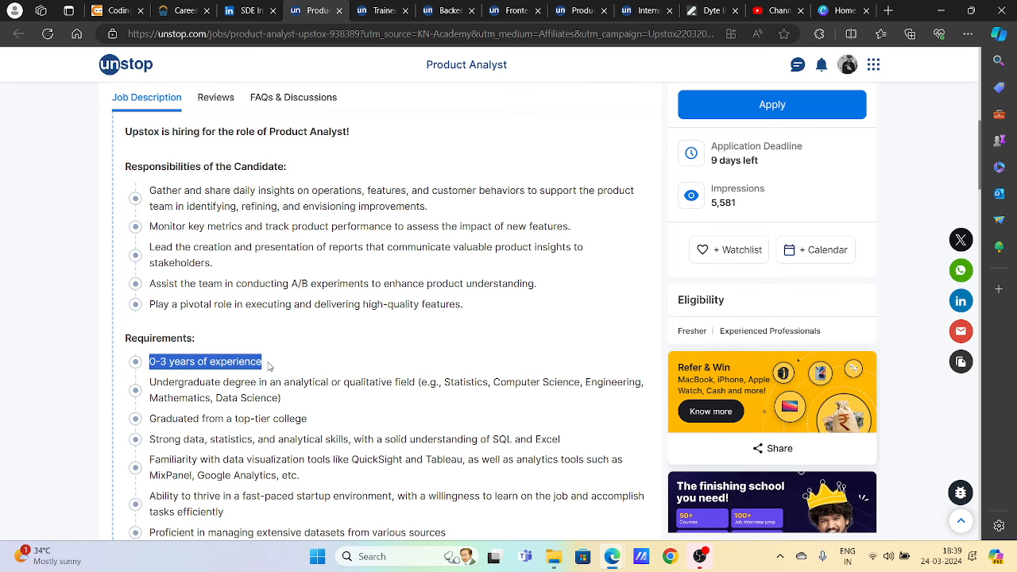
scroll(down, 3)
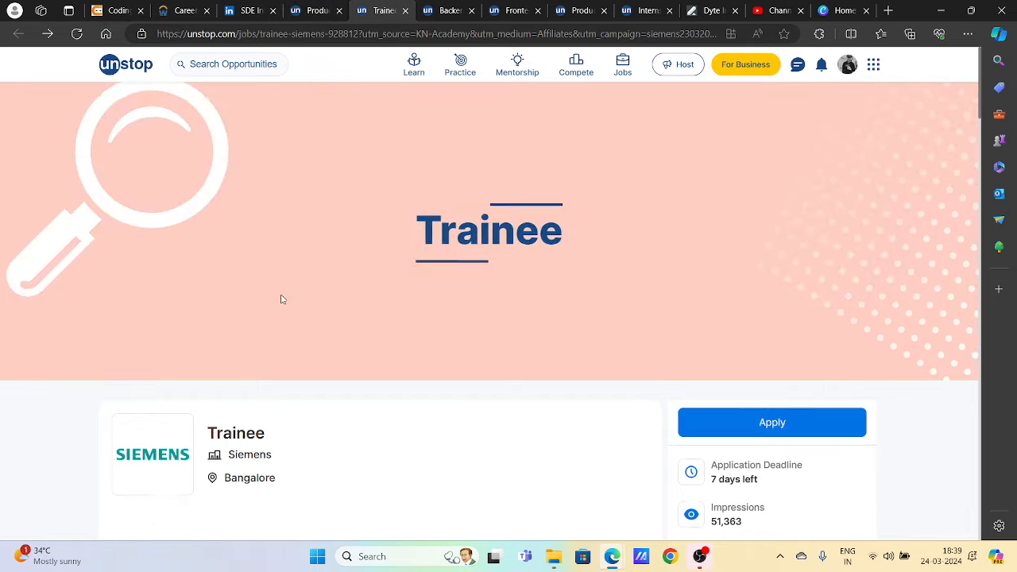
Follow the Siemens Trainee listing to its Bangalore careers page and read the duties.
scroll(down, 3)
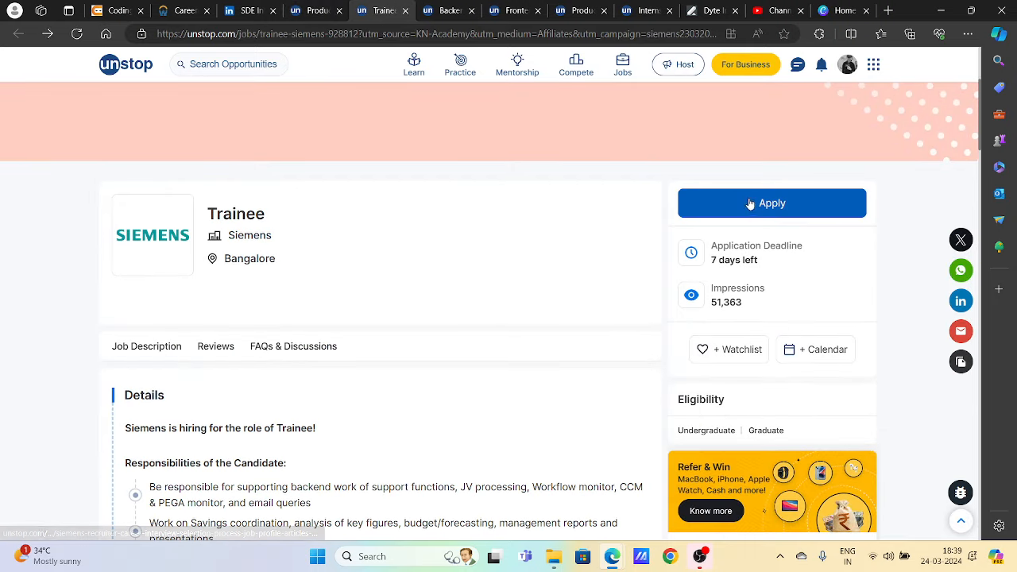
click(771, 203)
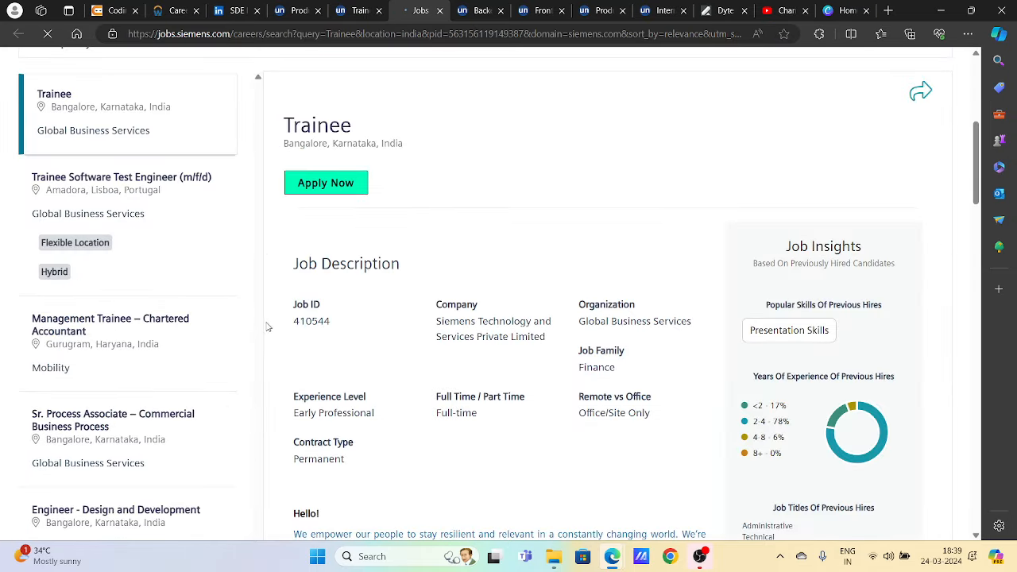
scroll(down, 3)
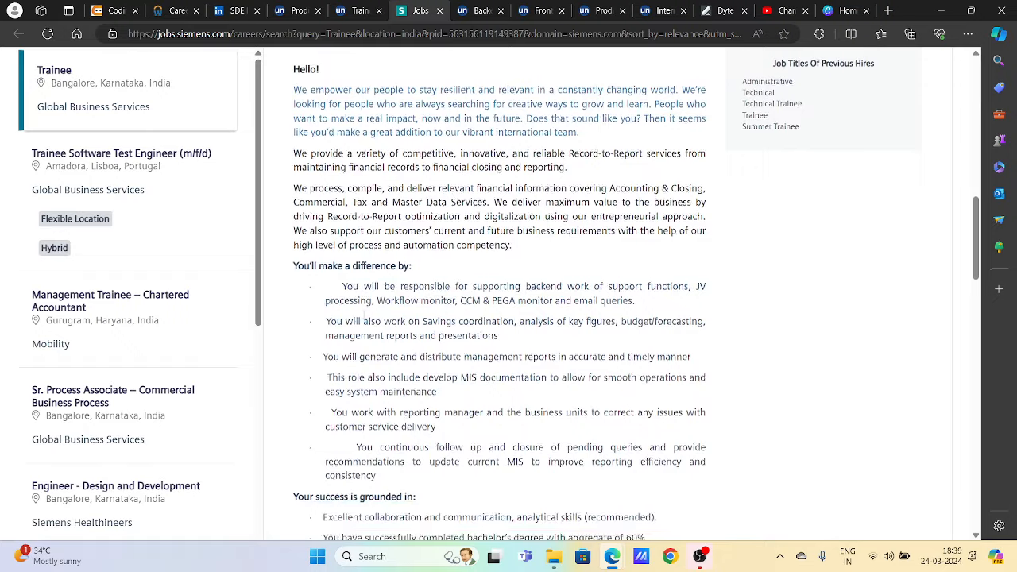
scroll(down, 3)
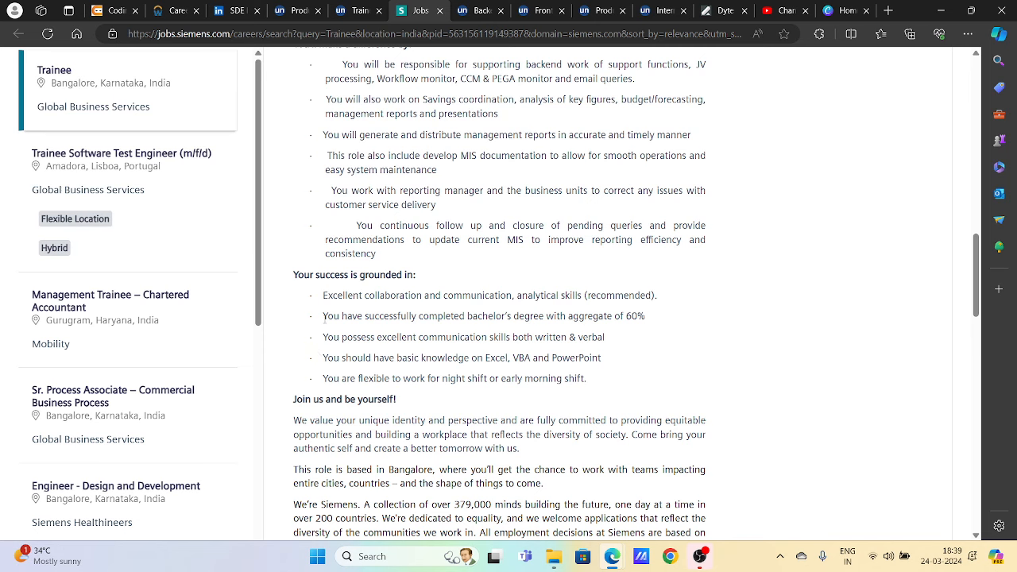
mouse_move(559, 348)
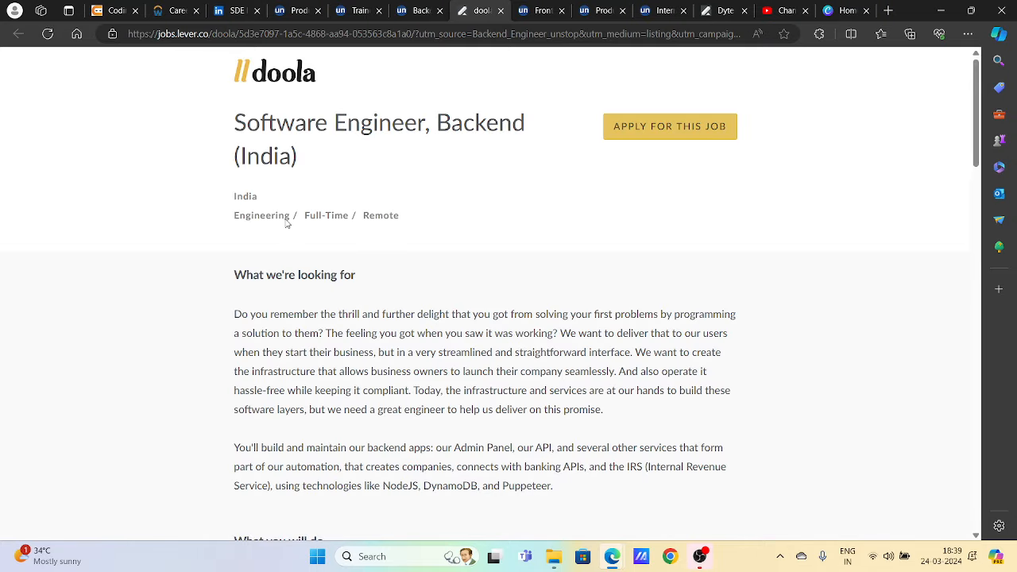
Read doola's remote Backend Software Engineer posting and Unstop's Frontend Engineer listing.
scroll(down, 3)
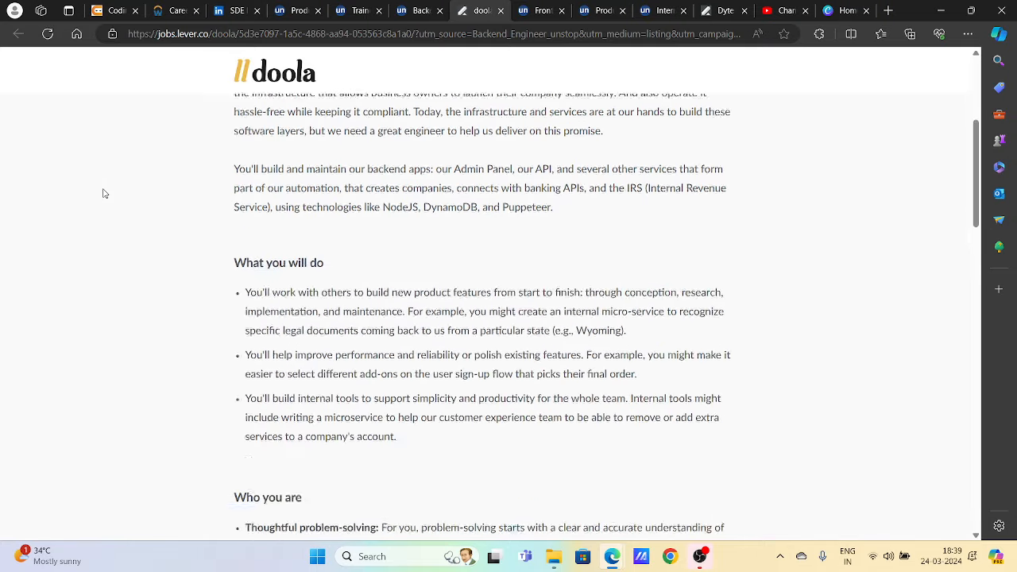
scroll(down, 3)
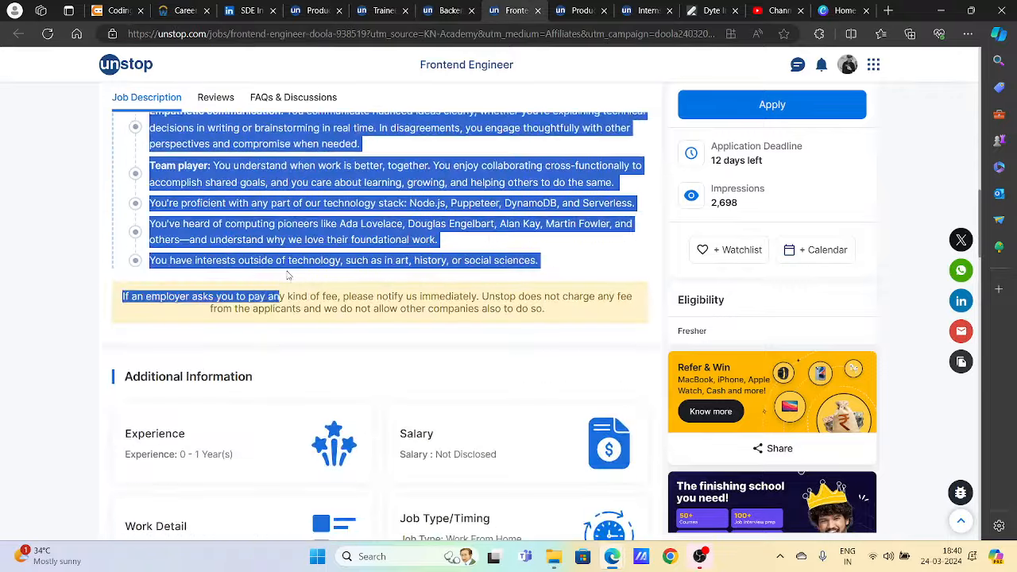
scroll(up, 3)
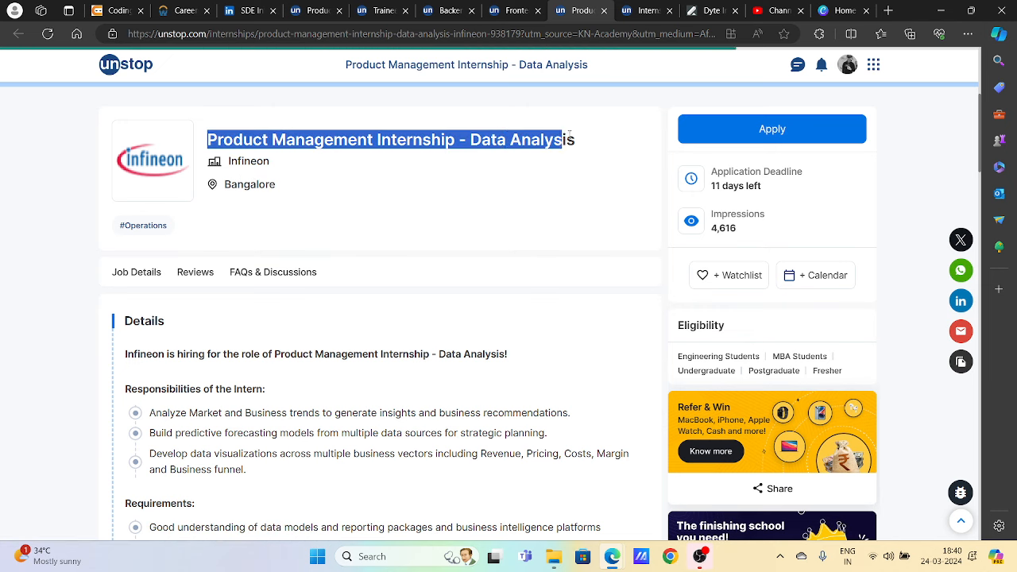
Open Infineon's Product Management Internship: Data Analysis page and read its quick info and description.
scroll(up, 3)
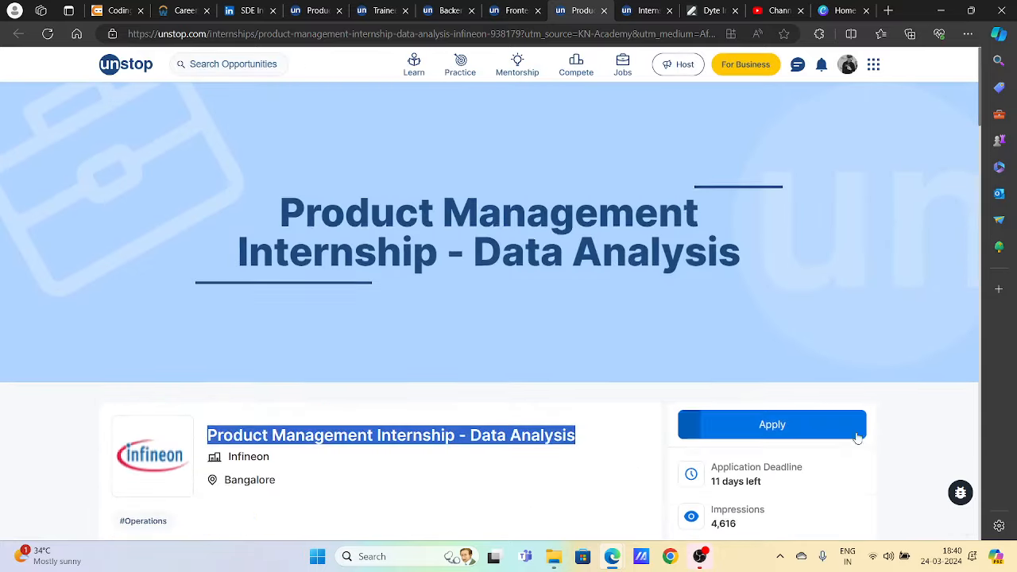
click(771, 425)
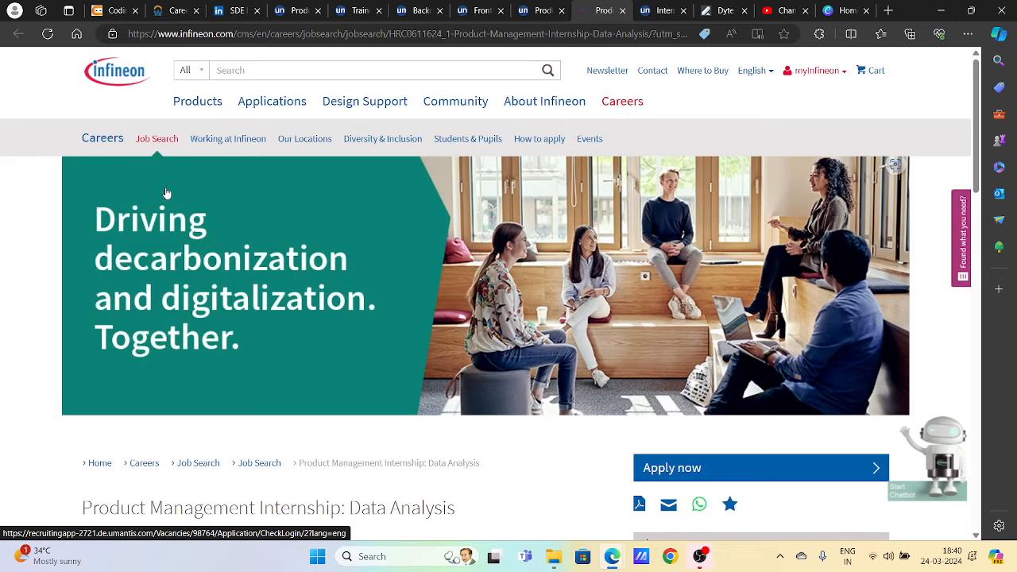
scroll(down, 3)
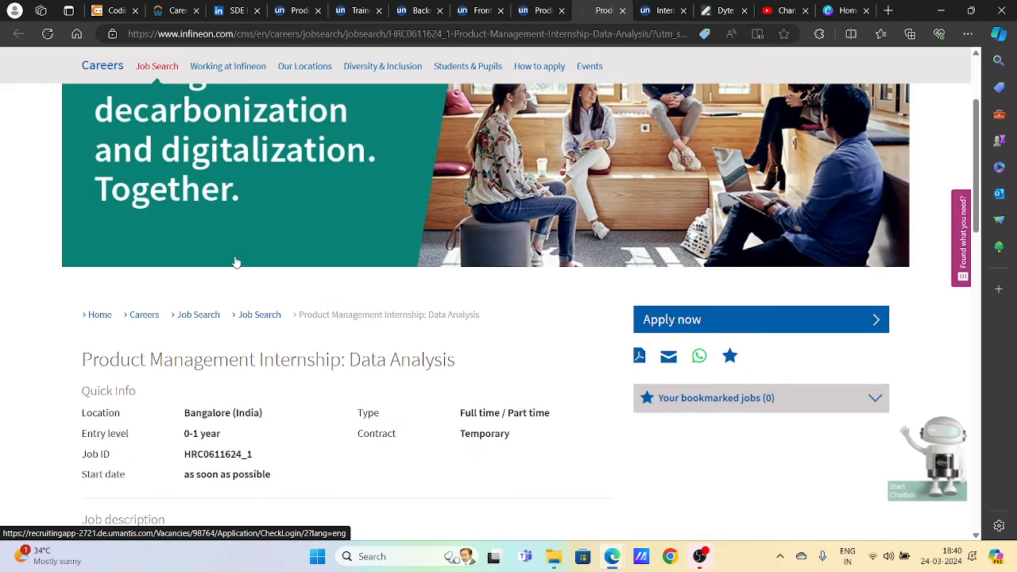
scroll(down, 3)
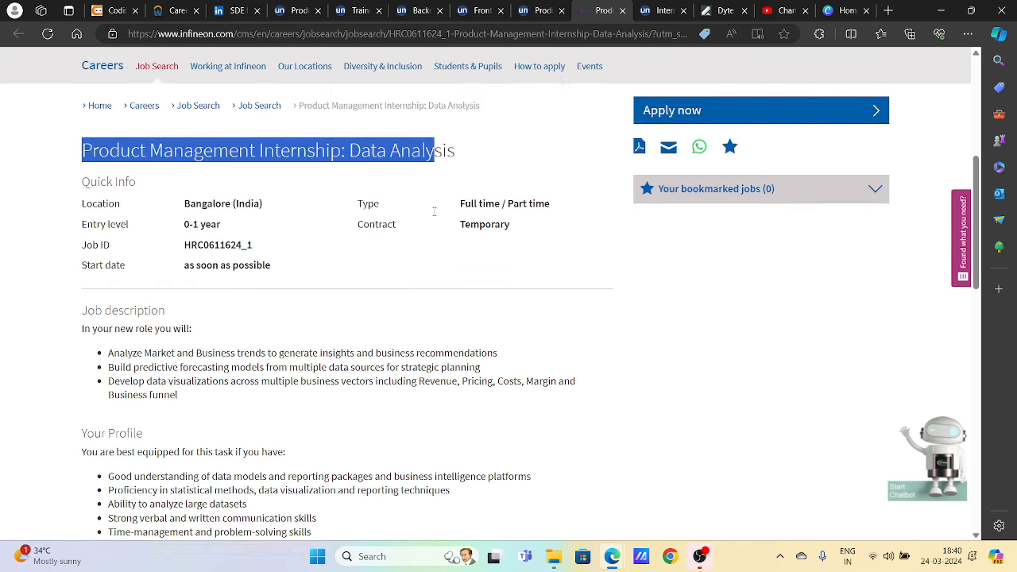
scroll(down, 3)
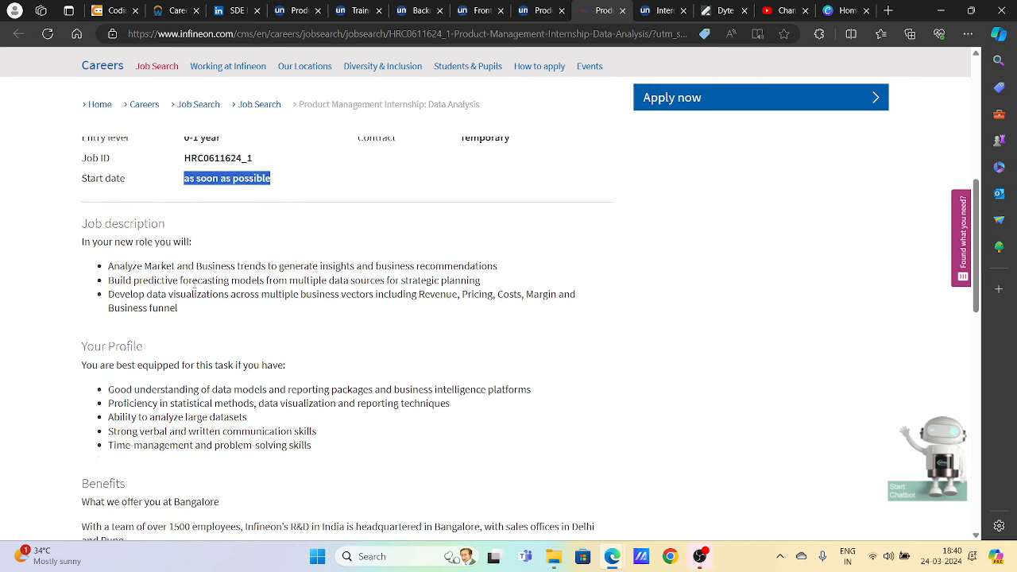
scroll(down, 3)
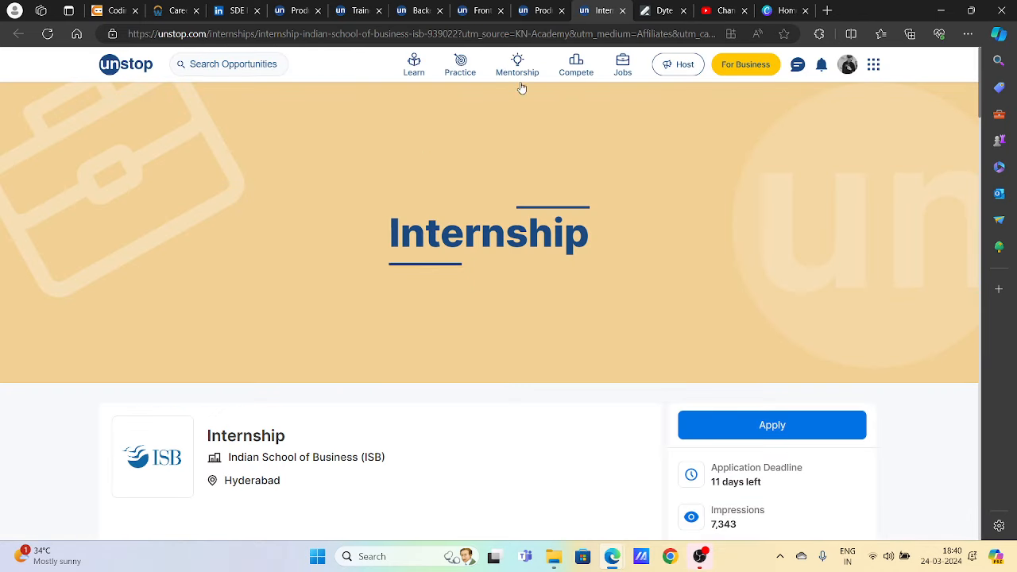
Open ISB's intern posting and highlight the internship title and opening sentence.
scroll(down, 3)
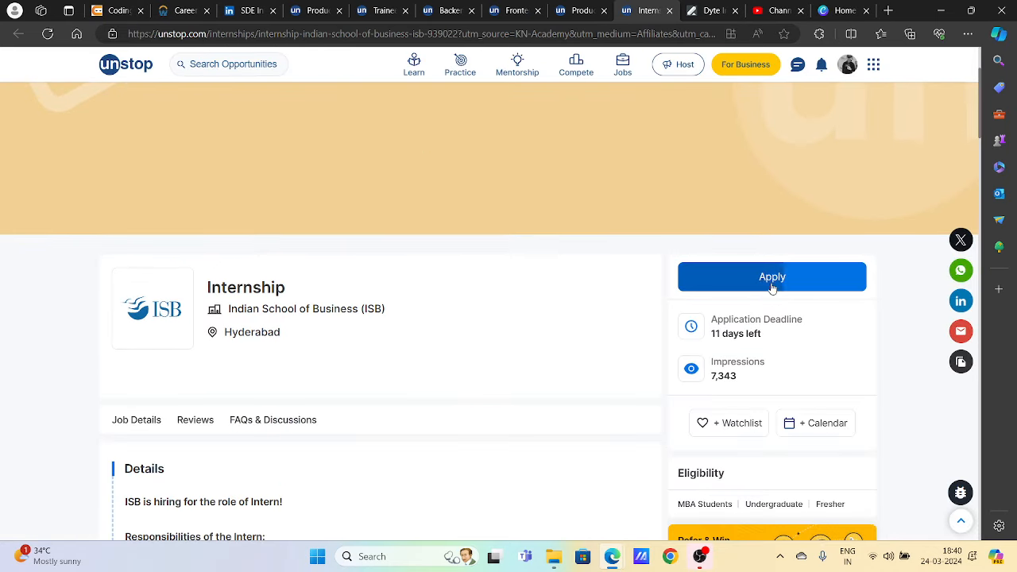
click(771, 276)
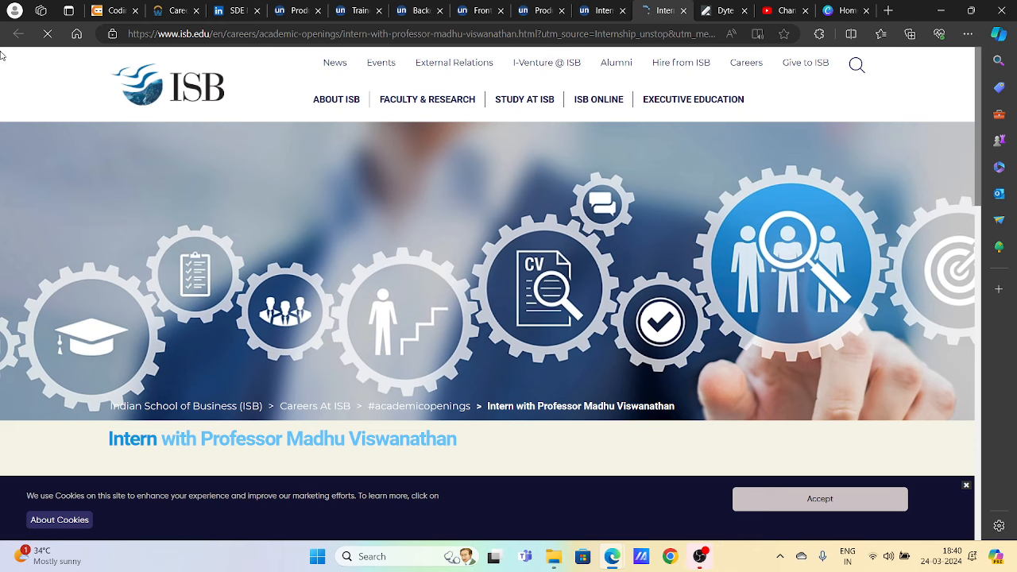
scroll(down, 3)
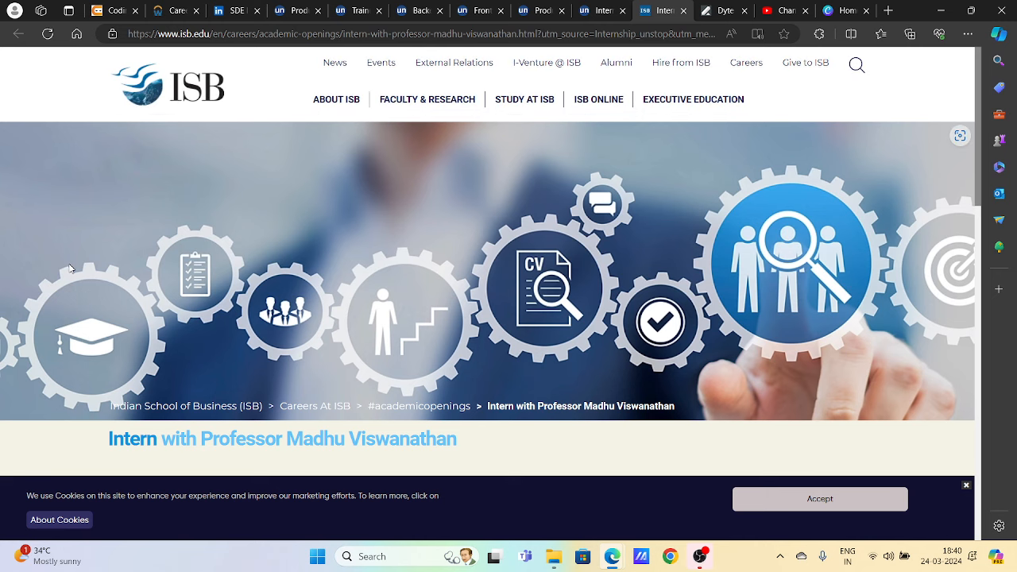
mouse_move(247, 304)
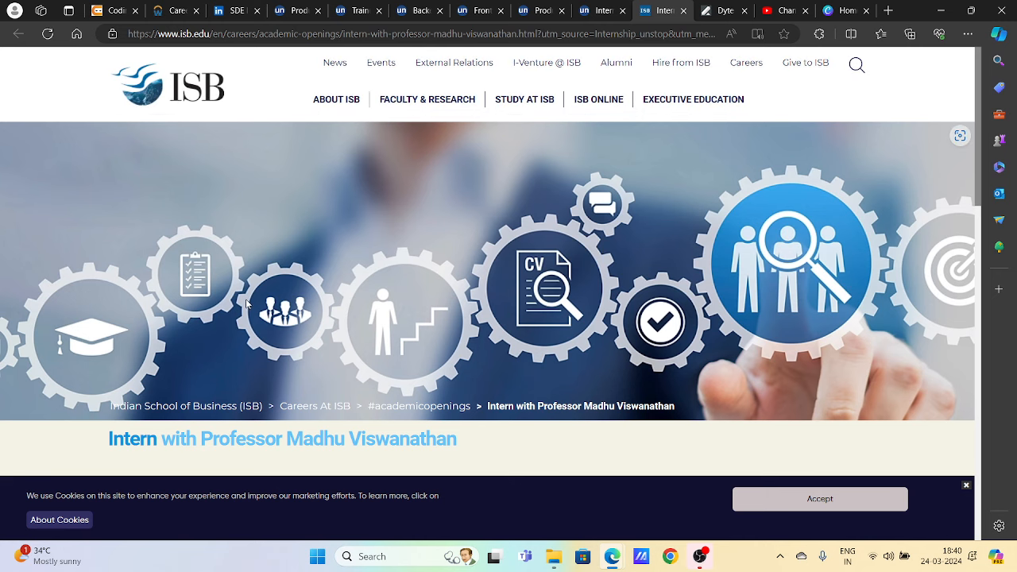
scroll(down, 3)
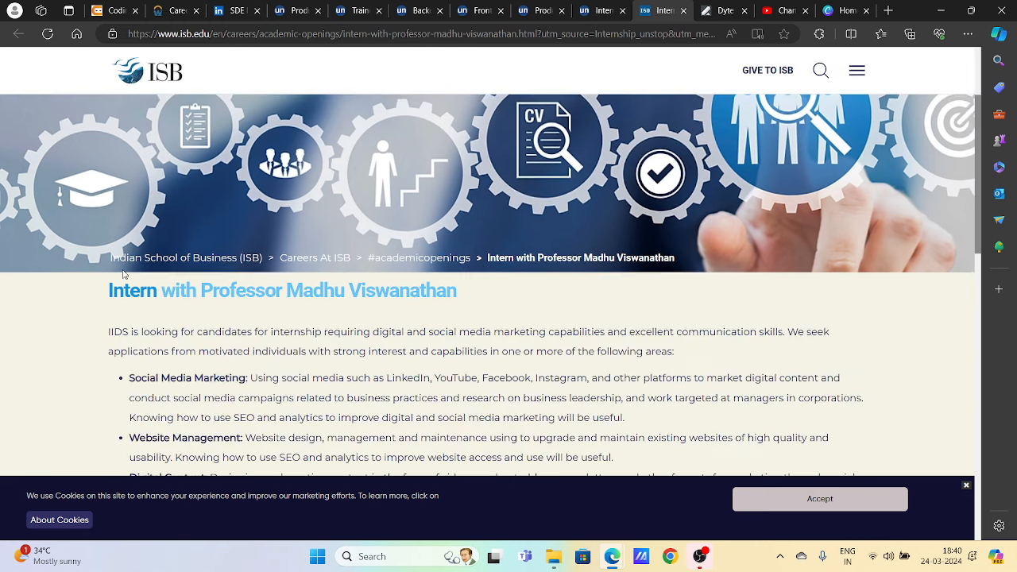
drag(159, 290, 449, 332)
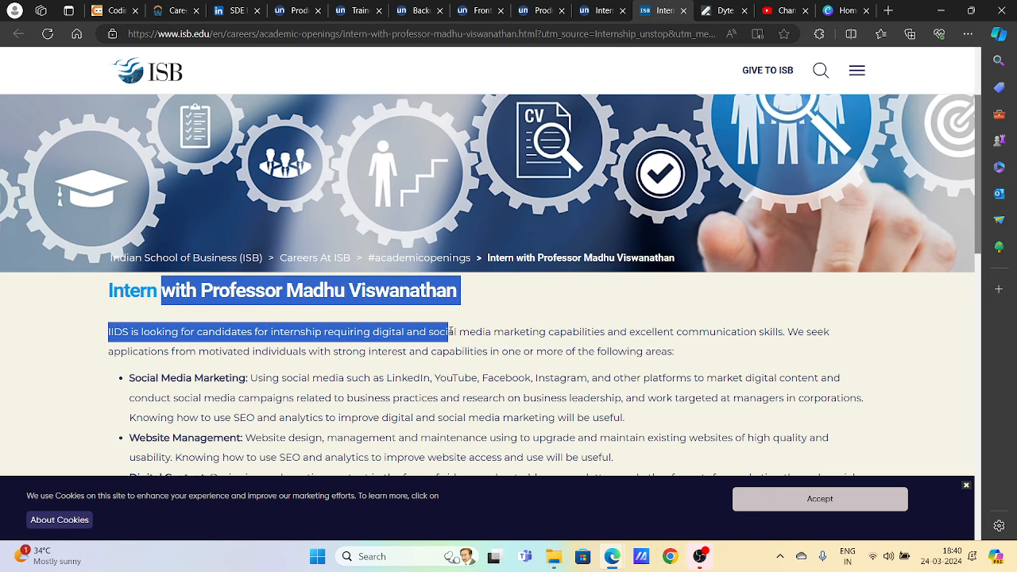
Highlight the required qualifications and read down to the single vacancy and application link.
scroll(down, 3)
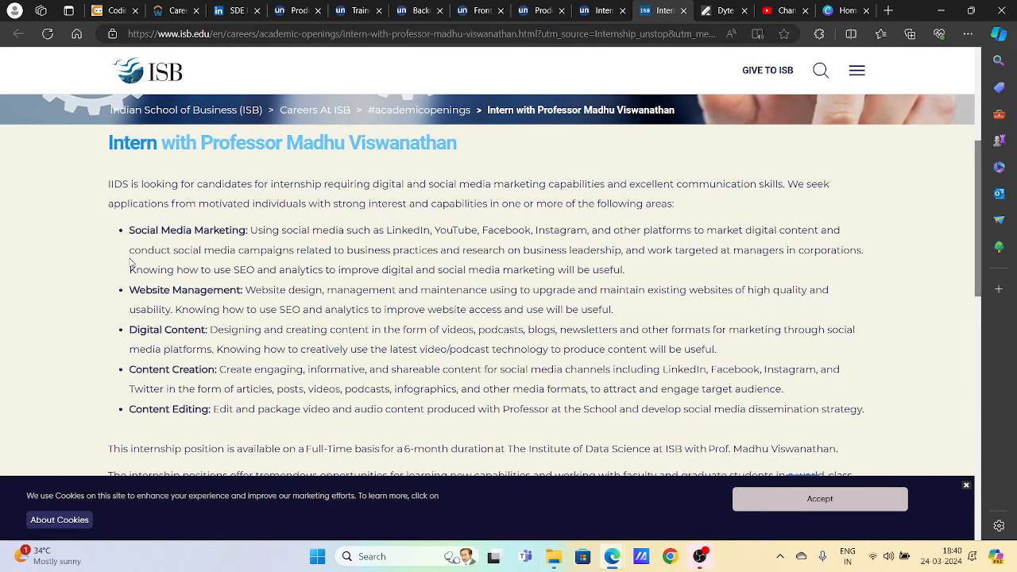
scroll(down, 3)
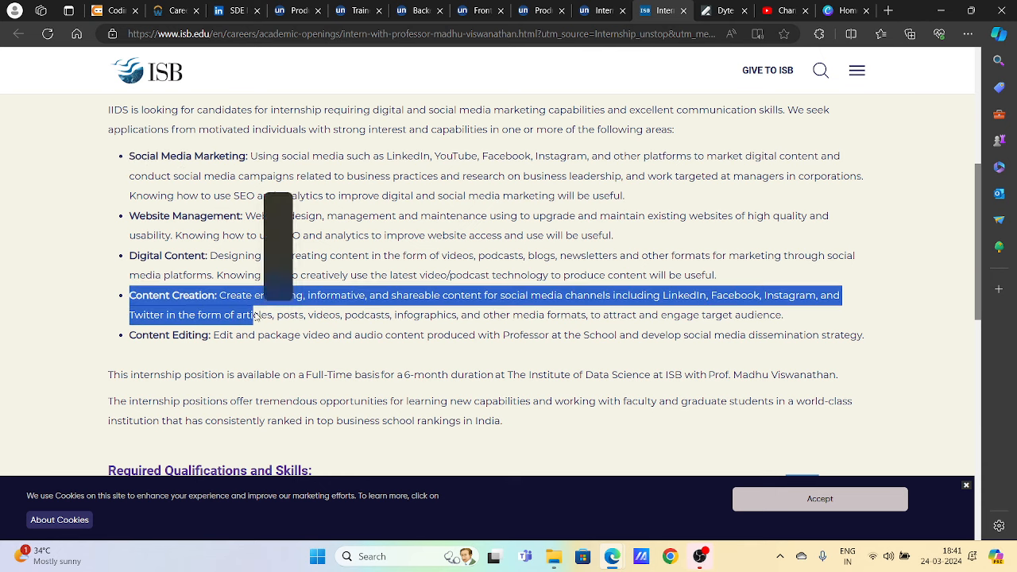
scroll(down, 3)
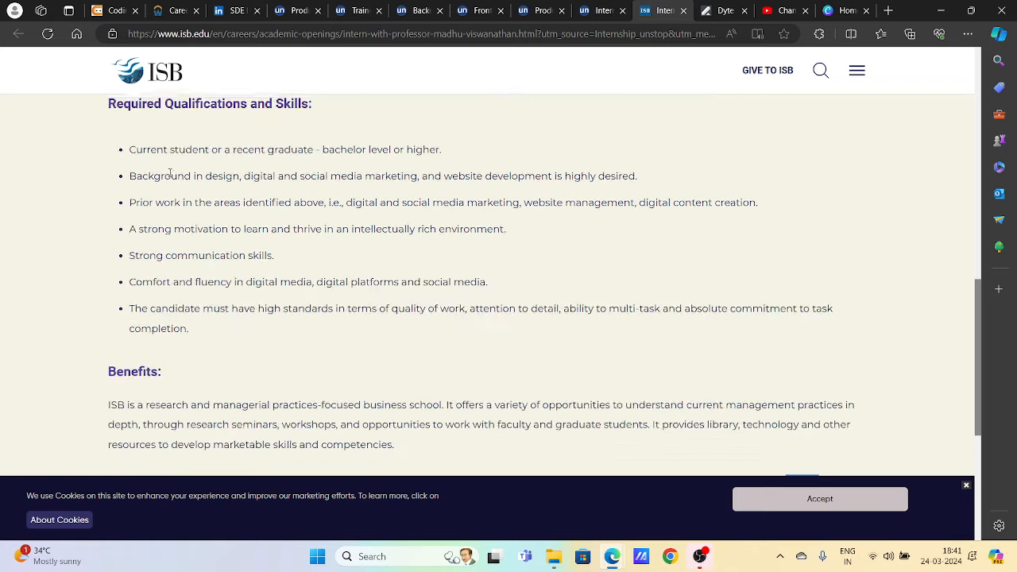
drag(129, 146, 188, 325)
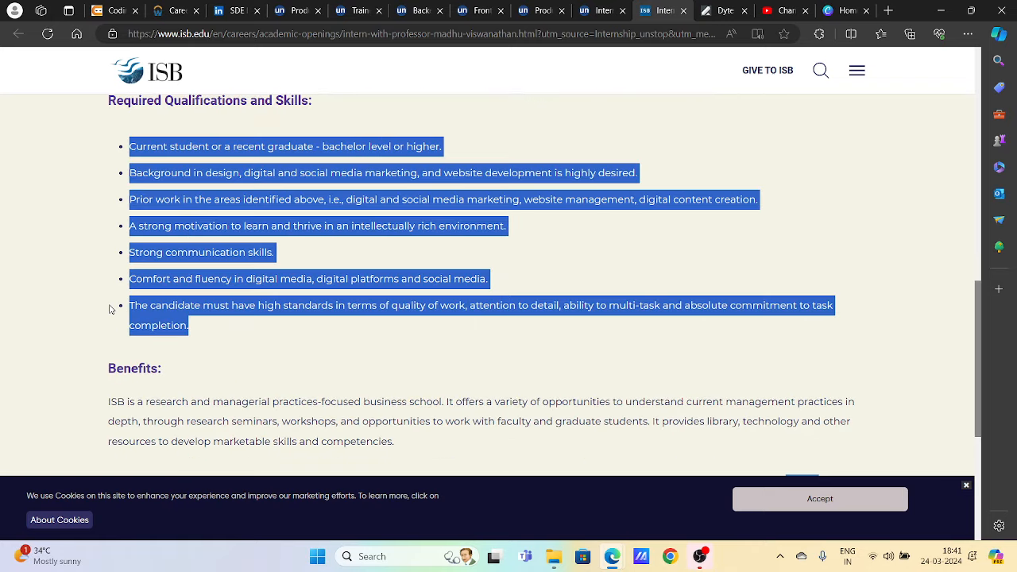
scroll(down, 3)
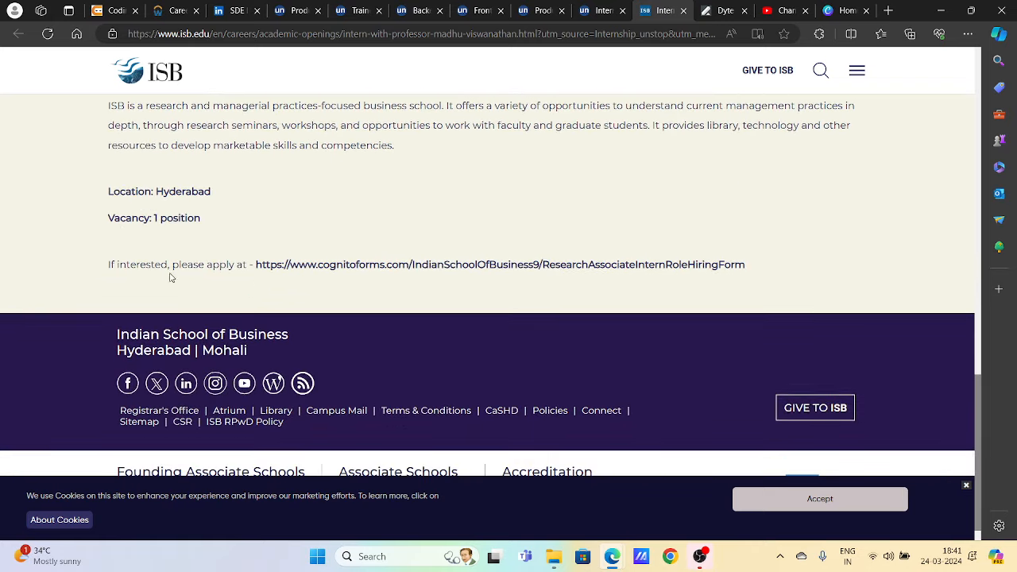
mouse_move(523, 278)
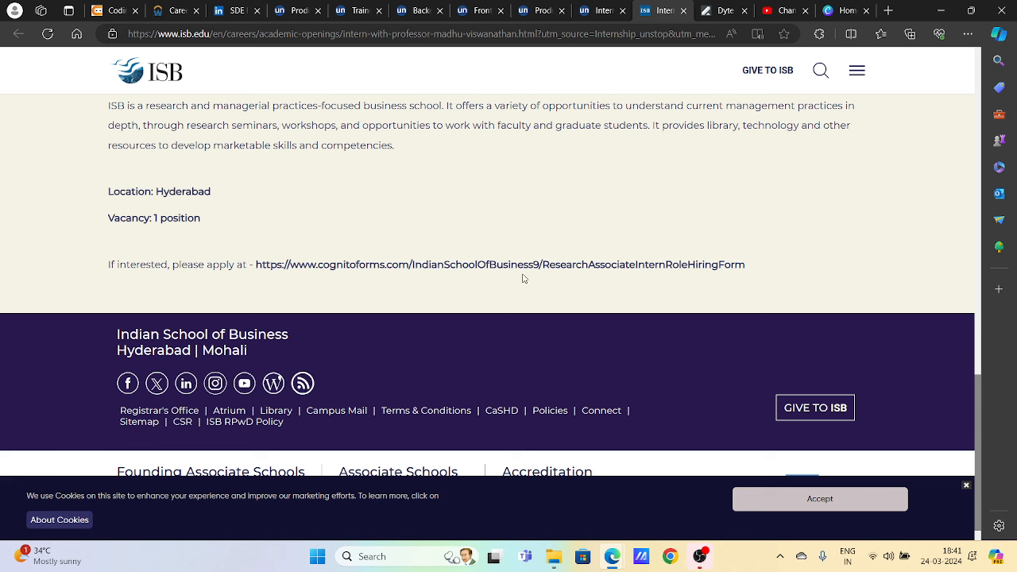
mouse_move(419, 264)
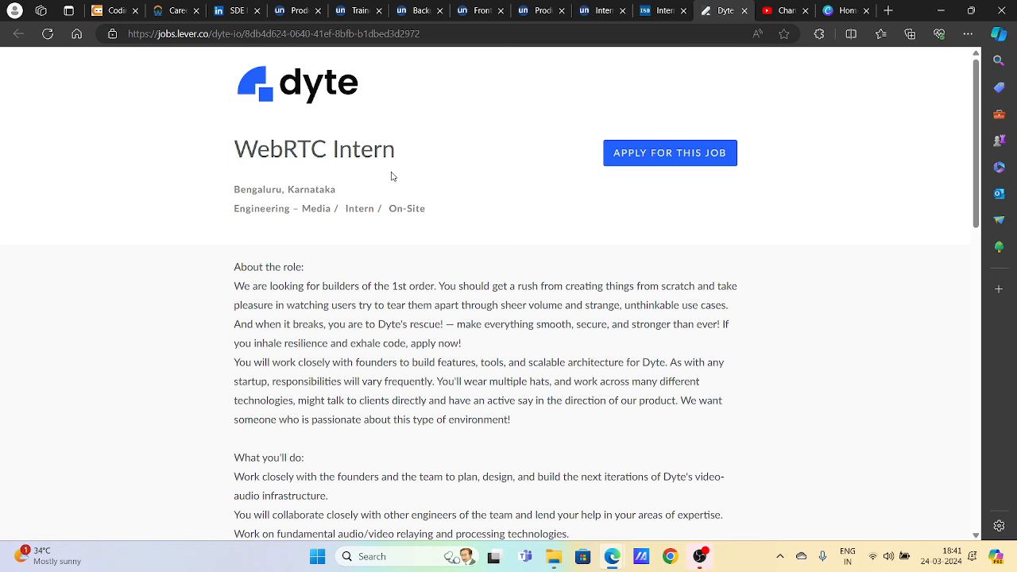
Read Dyte's on-site Bengaluru WebRTC Intern description, then return to the top.
scroll(down, 3)
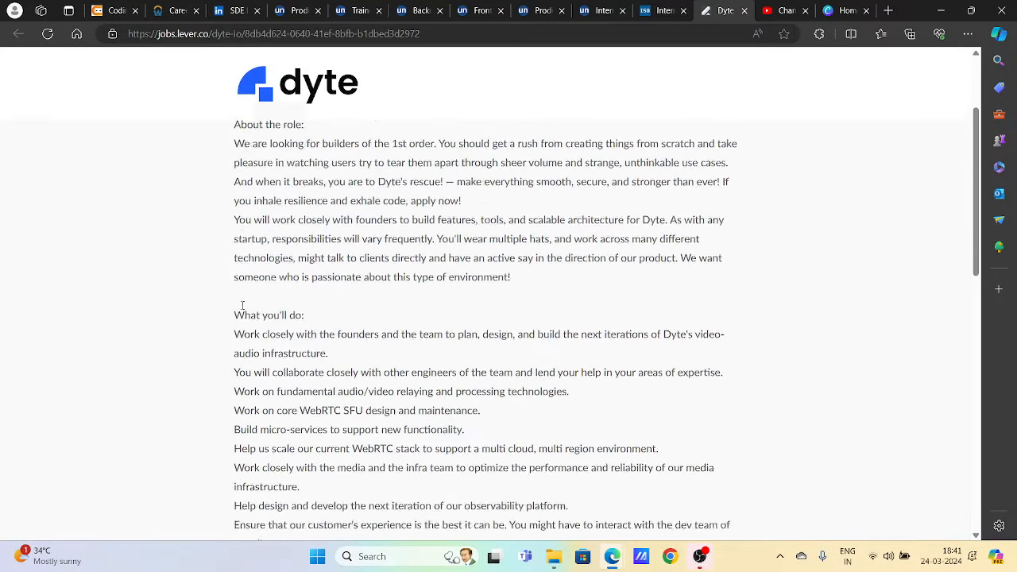
scroll(up, 3)
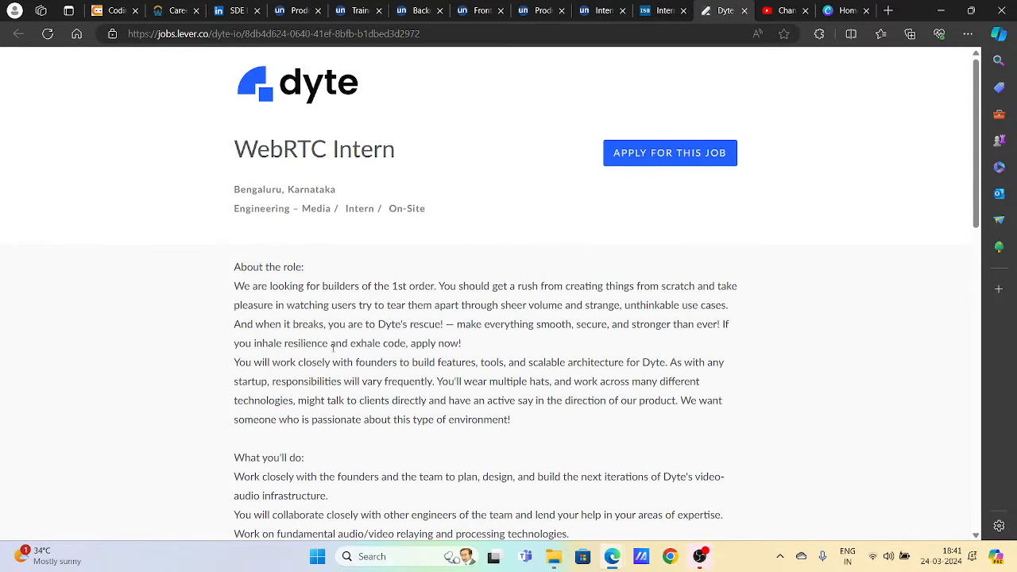